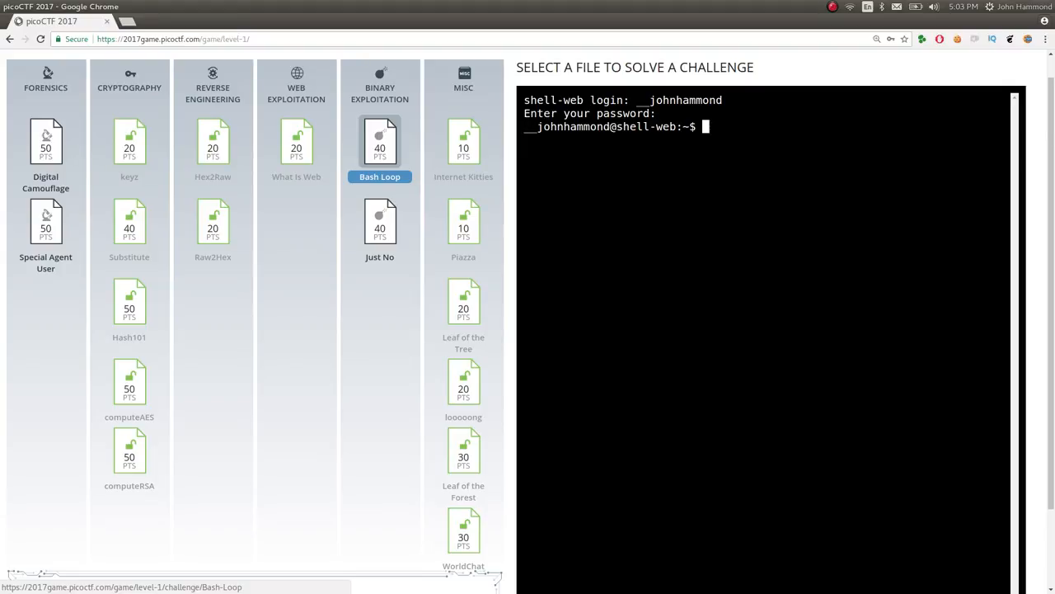
Step: Open the Bash Loop challenge, select its problem directory path, and expand the hint
{"action": "left_click", "coordinate": [380, 145]}
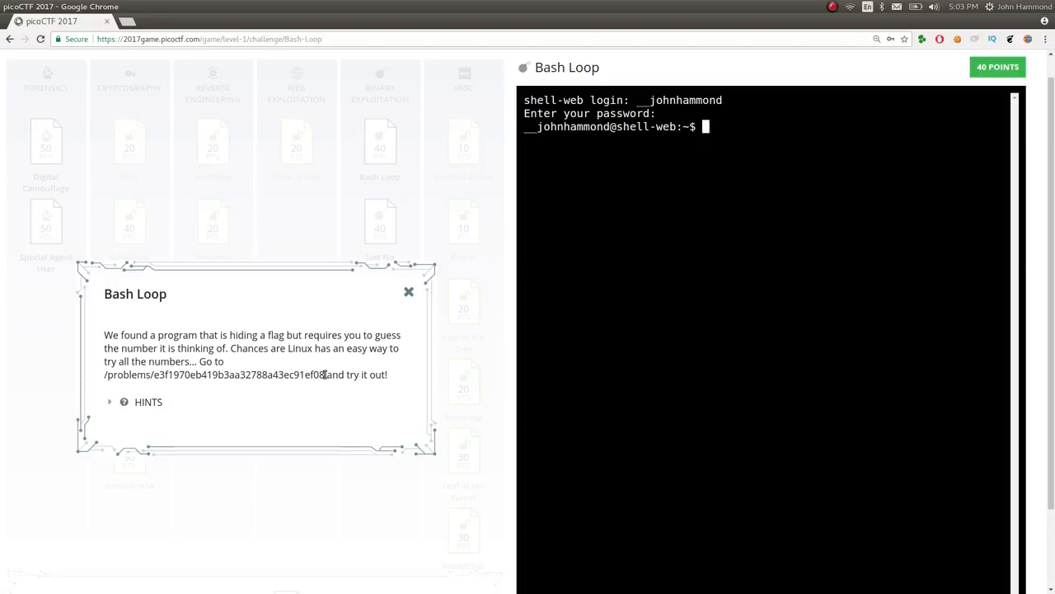
{"action": "left_click_drag", "start_coordinate": [103, 374], "coordinate": [324, 374]}
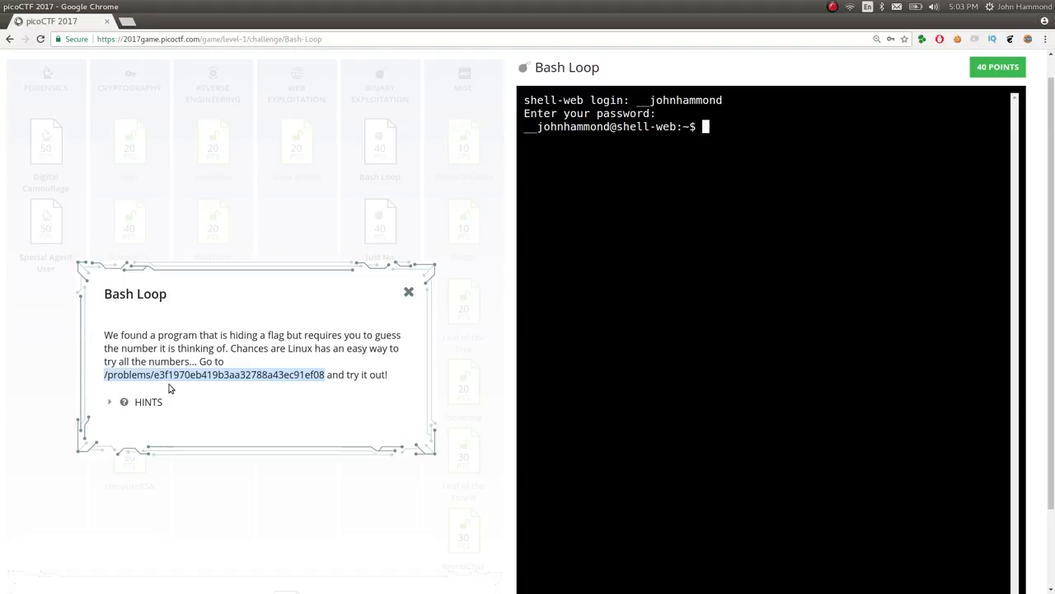
{"action": "left_click", "coordinate": [109, 401]}
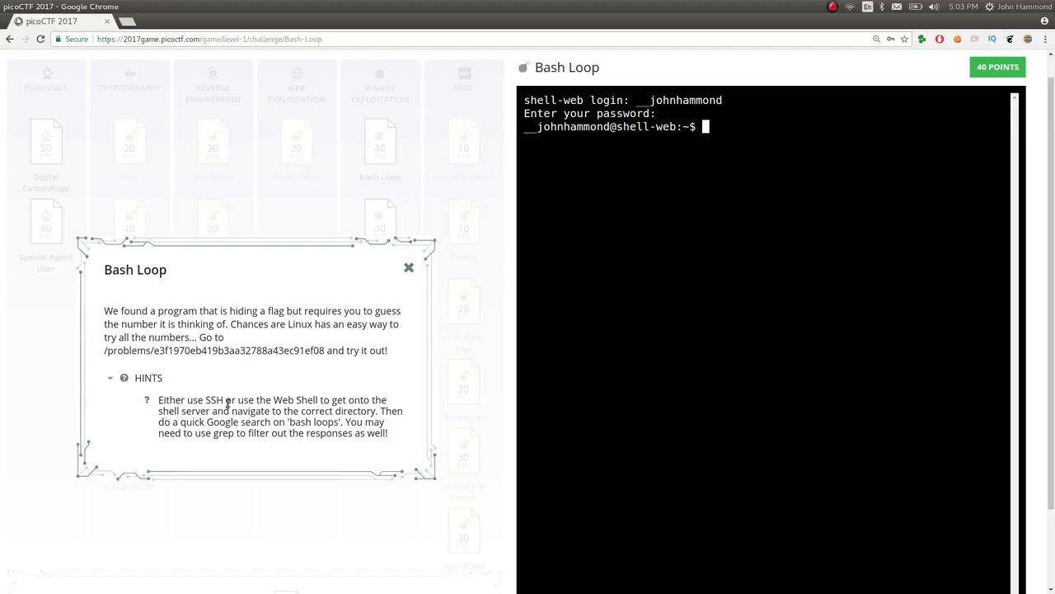
{"action": "mouse_move", "coordinate": [328, 413]}
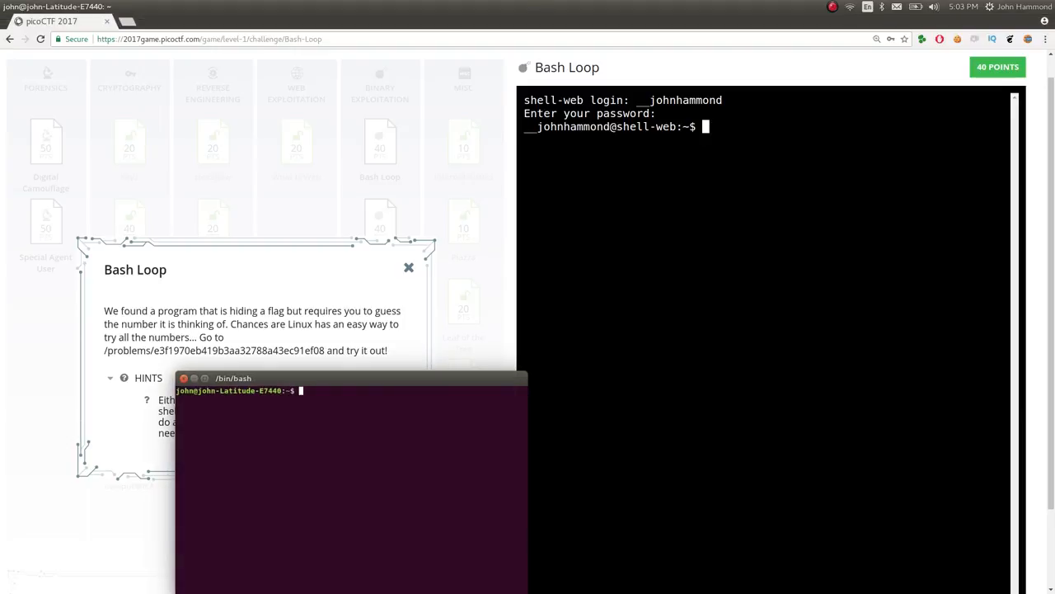
Step: Enter the Bash Loop problem directory, try cat flag, and run ./bashloop with 1337
{"action": "type", "text": "cd picoctf/"}
{"action": "type", "text": "./shell.sh"}
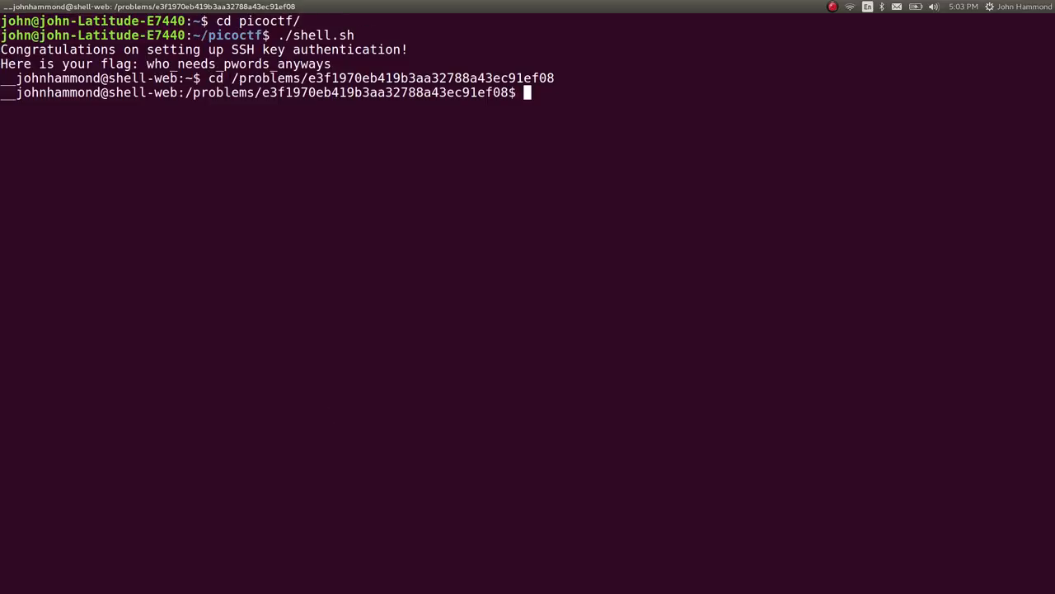
{"action": "type", "text": "ls"}
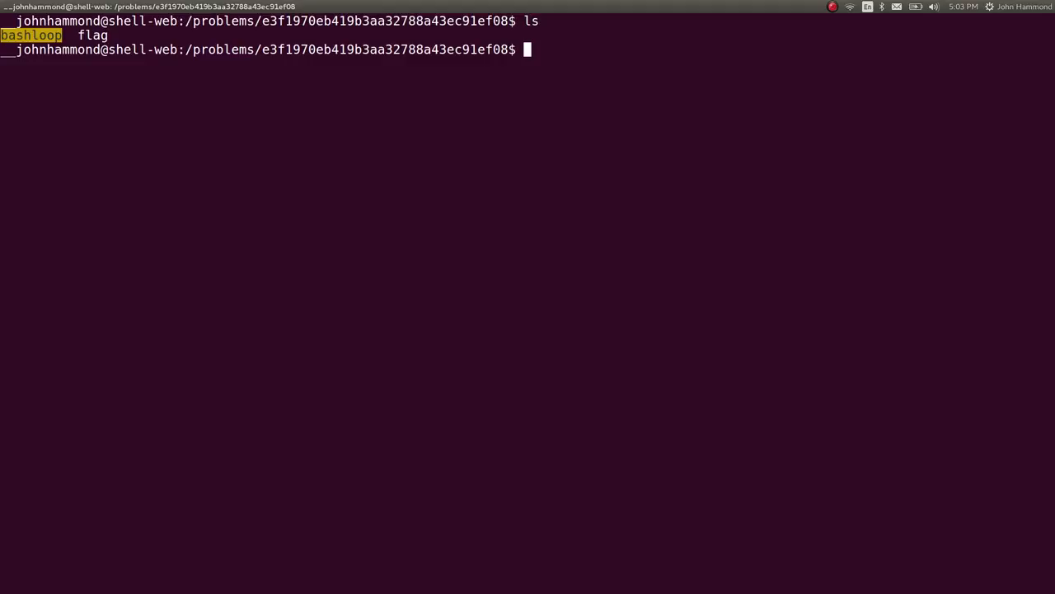
{"action": "type", "text": "bashl"}
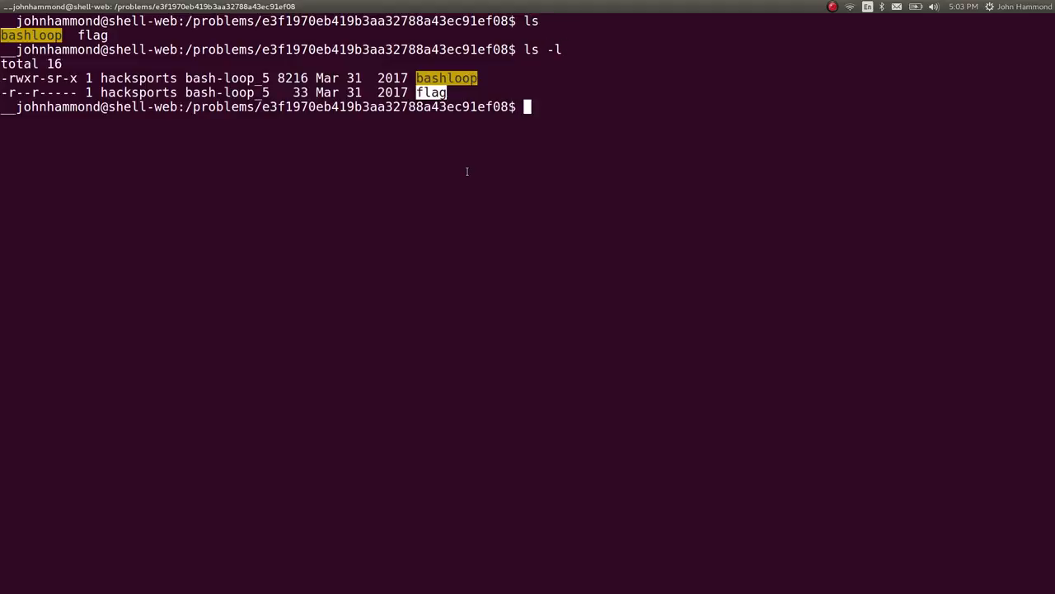
{"action": "type", "text": "cat flag"}
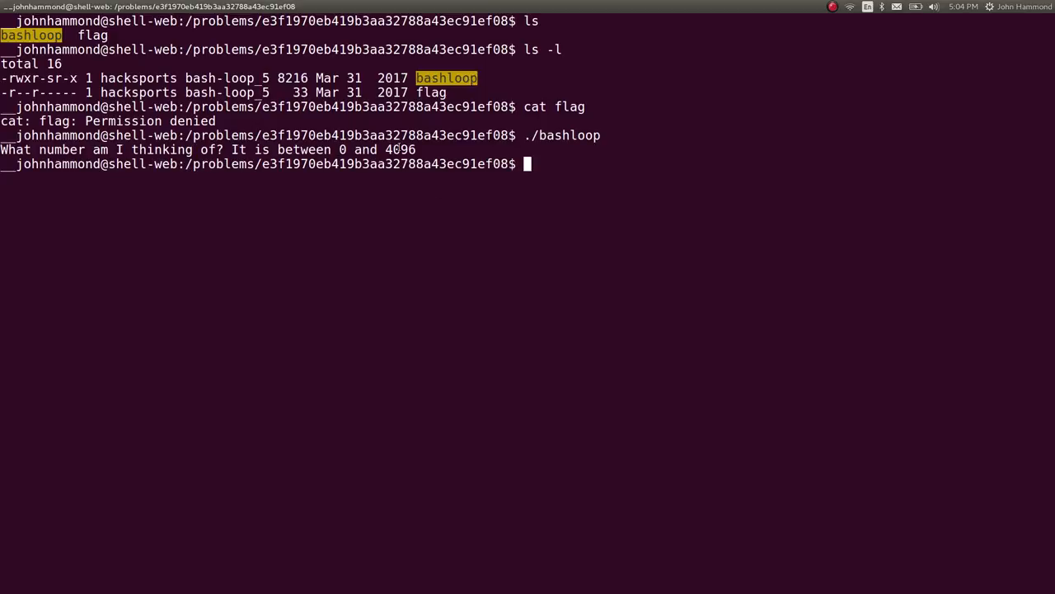
{"action": "type", "text": "./bashloop"}
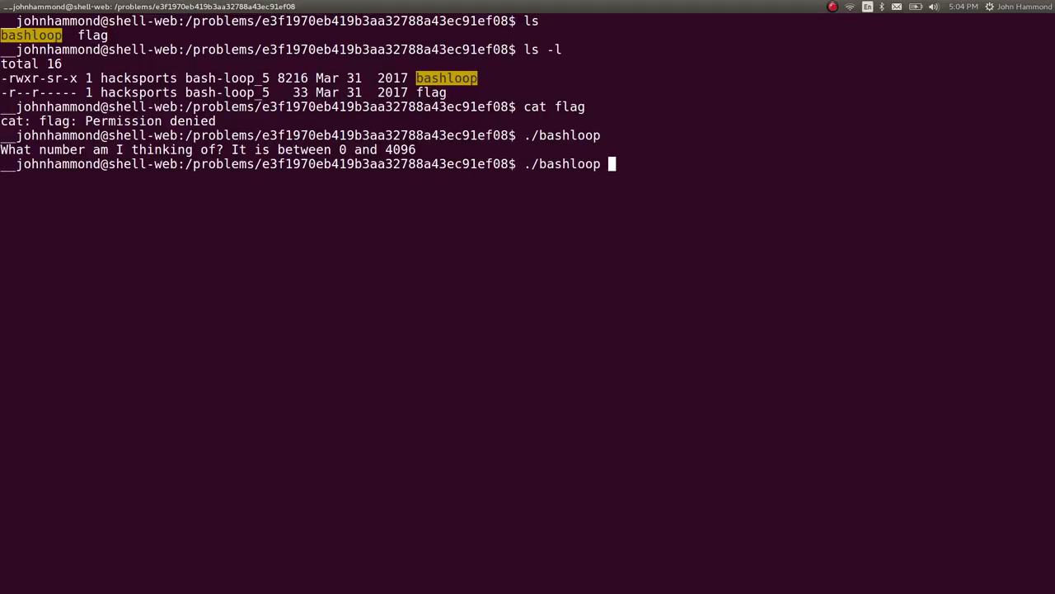
{"action": "type", "text": "1337"}
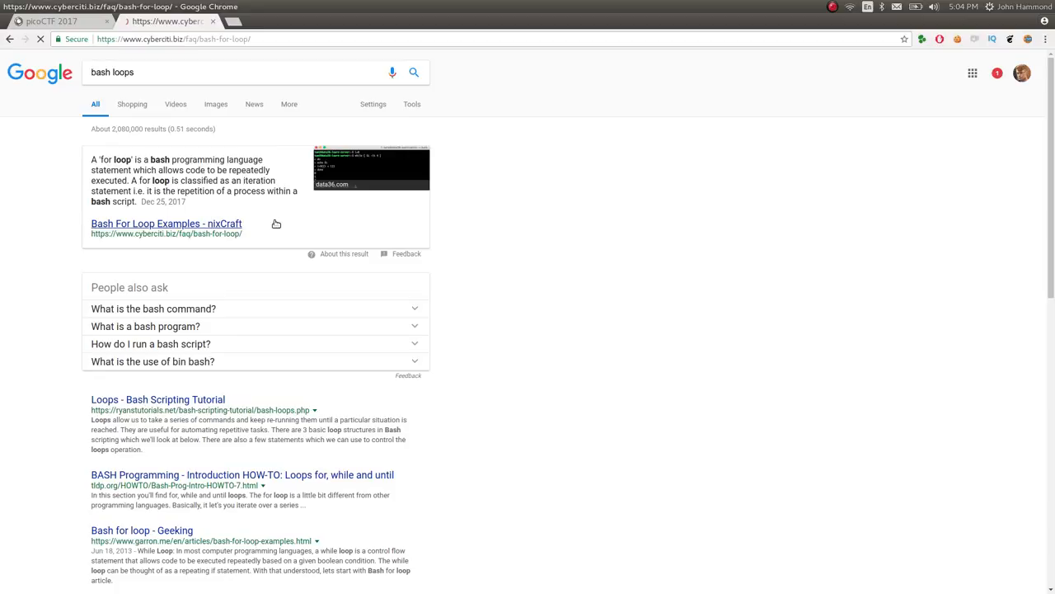
Step: Open and enlarge the nixCraft 'Bash For Loop Examples' article, highlighting the numeric range syntax
{"action": "left_click", "coordinate": [165, 224]}
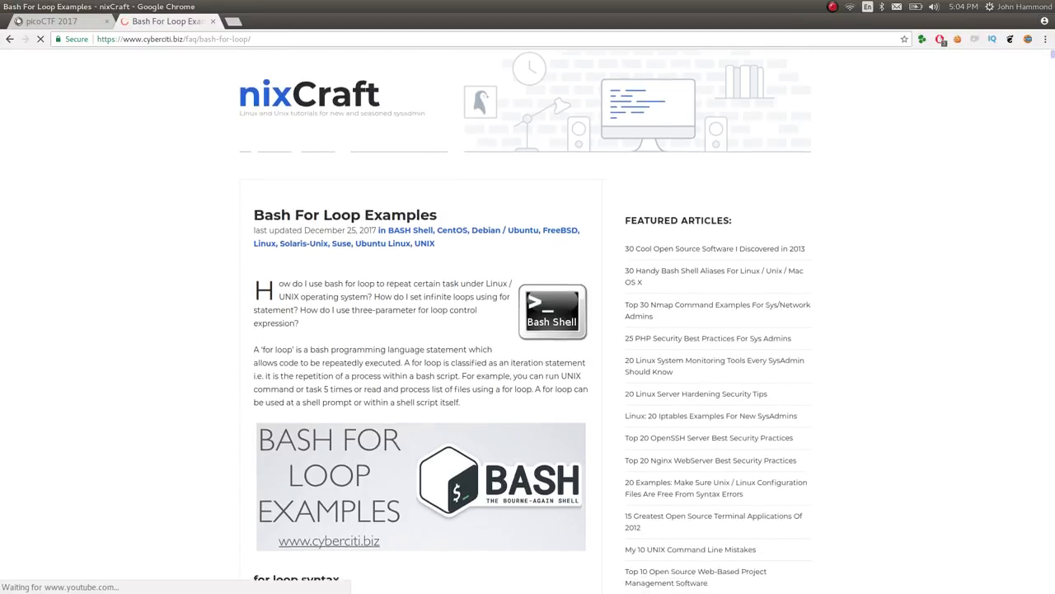
{"action": "key", "text": "ctrl+plus"}
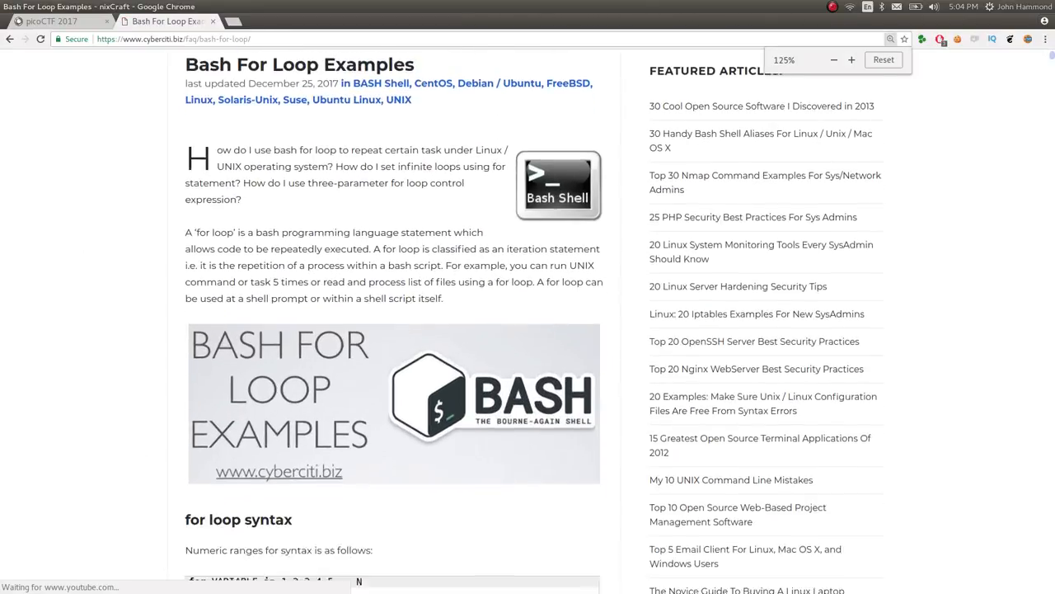
{"action": "scroll", "scroll_direction": "down", "scroll_amount": 3}
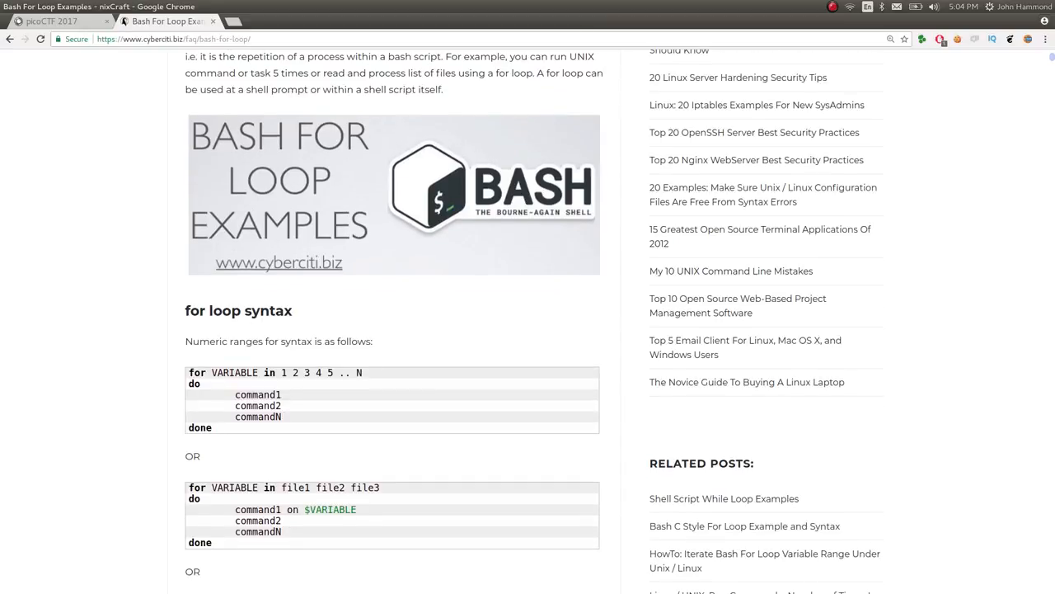
{"action": "double_click", "coordinate": [284, 373]}
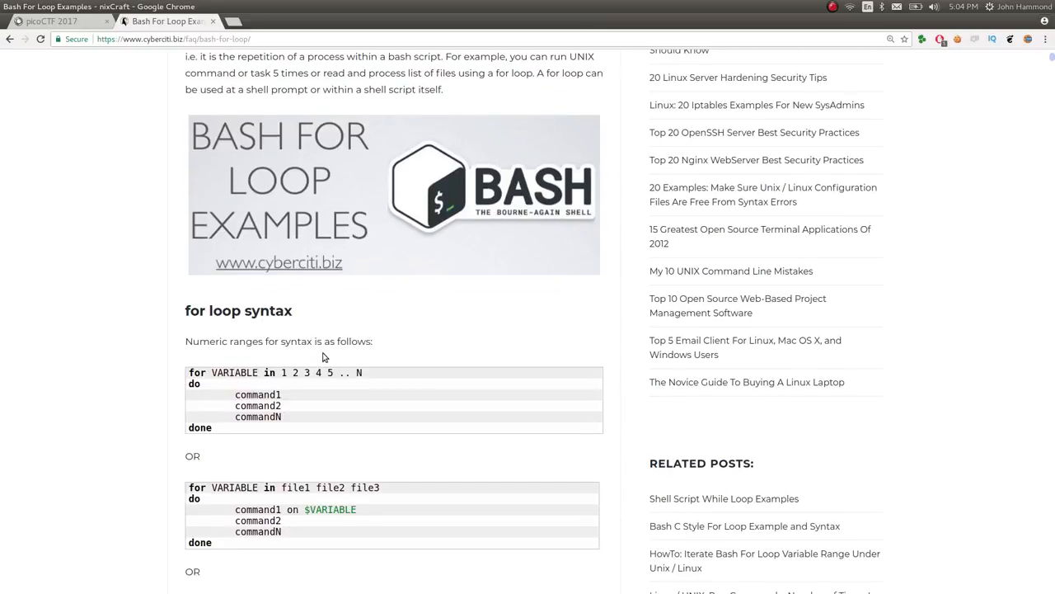
{"action": "scroll", "scroll_direction": "down", "scroll_amount": 3}
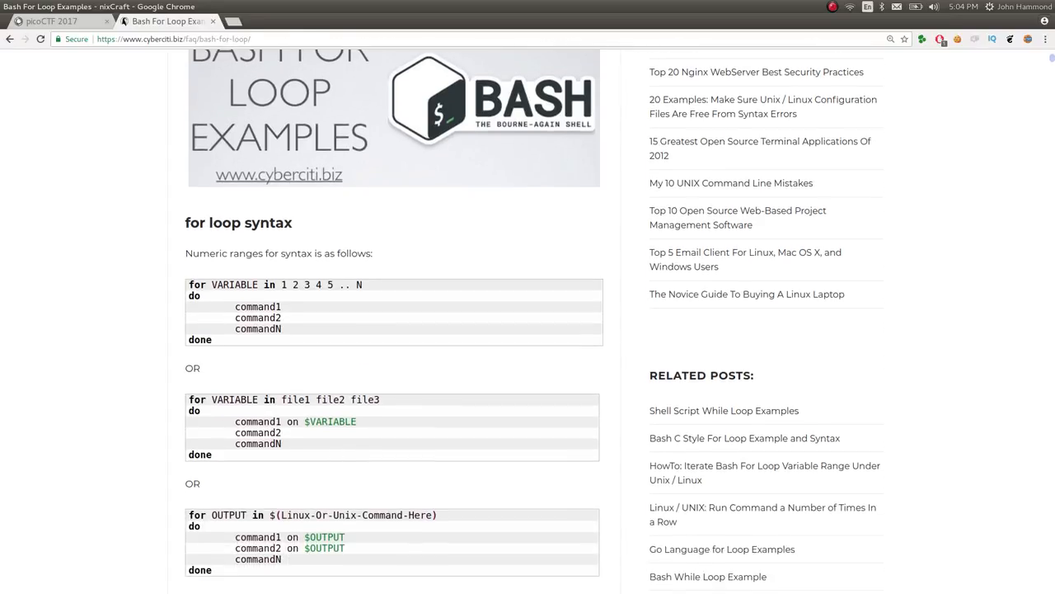
{"action": "scroll", "scroll_direction": "down", "scroll_amount": 3}
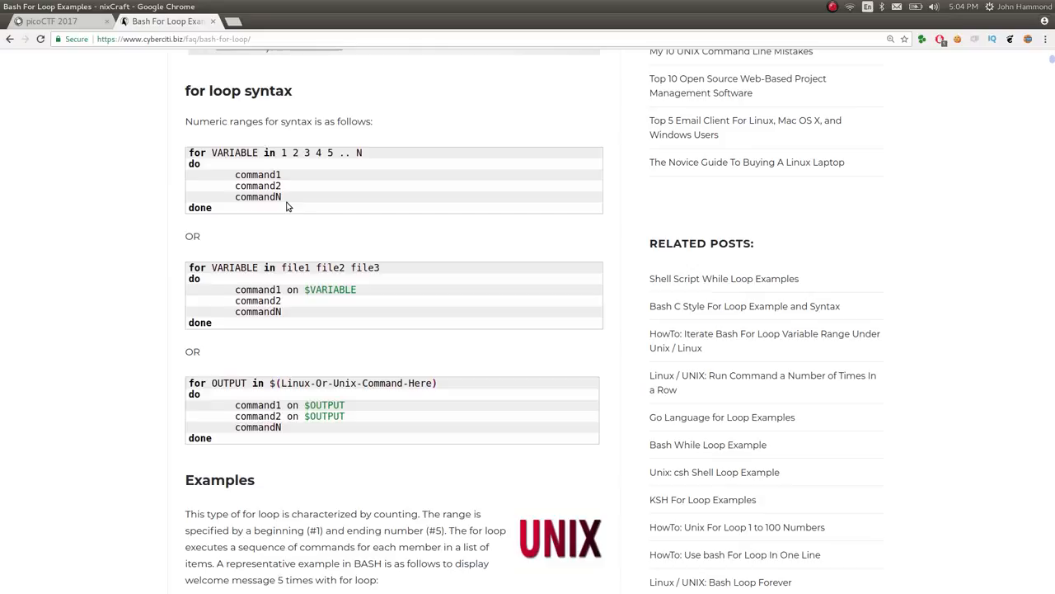
{"action": "left_click_drag", "start_coordinate": [185, 122], "coordinate": [288, 206]}
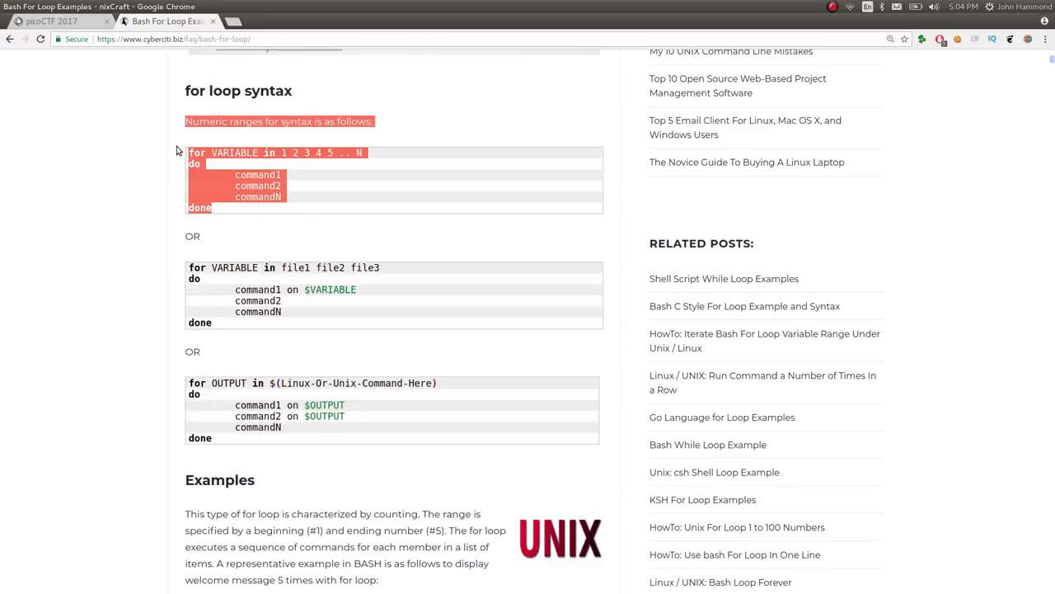
Step: Scroll further down the article and highlight the {1..5} range loop example
{"action": "scroll", "scroll_direction": "down", "scroll_amount": 3}
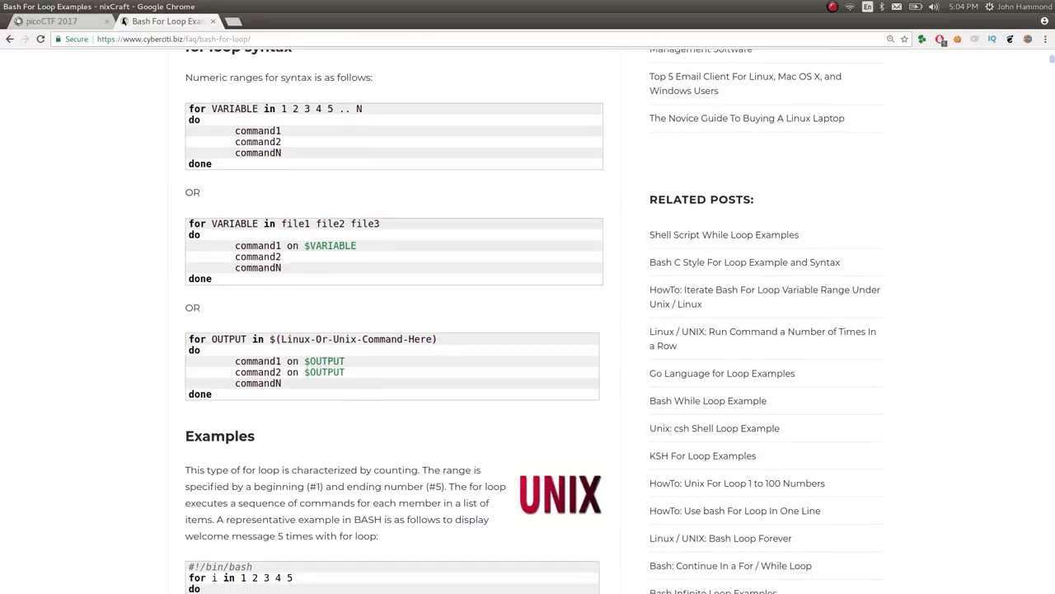
{"action": "scroll", "scroll_direction": "down", "scroll_amount": 3}
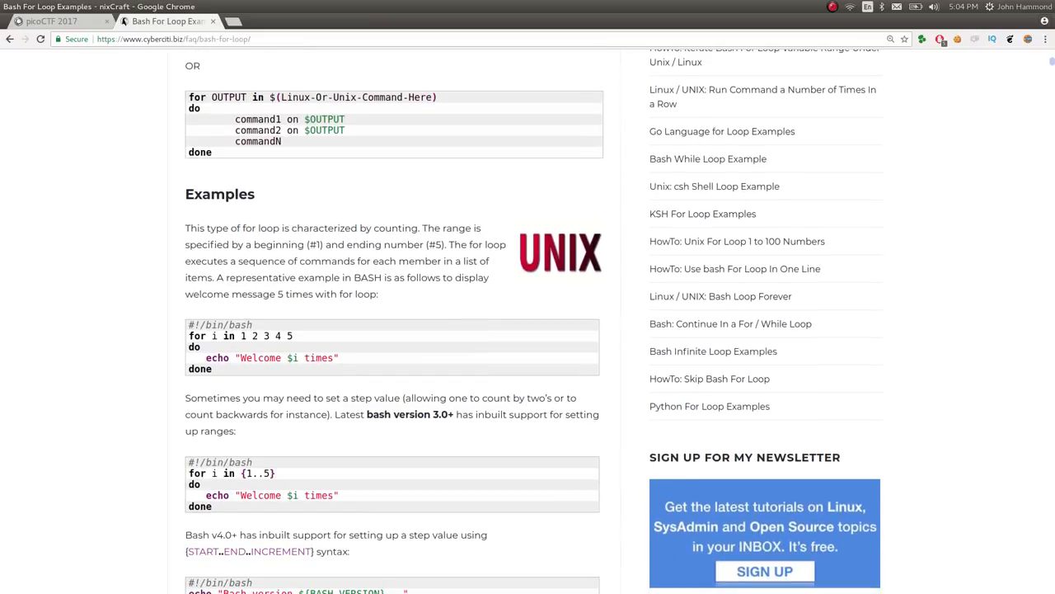
{"action": "mouse_move", "coordinate": [293, 146]}
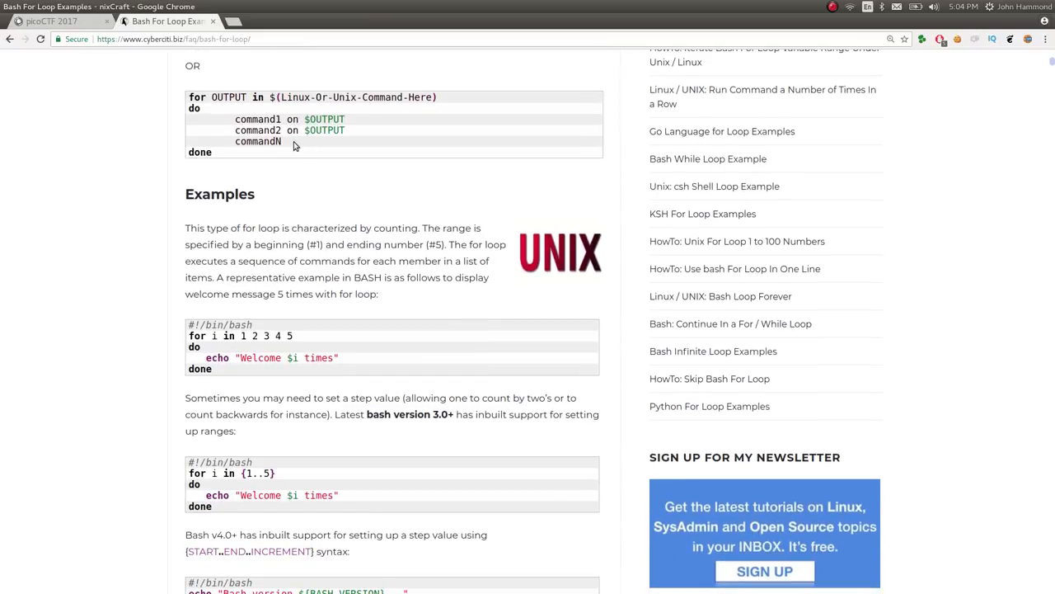
{"action": "scroll", "scroll_direction": "down", "scroll_amount": 3}
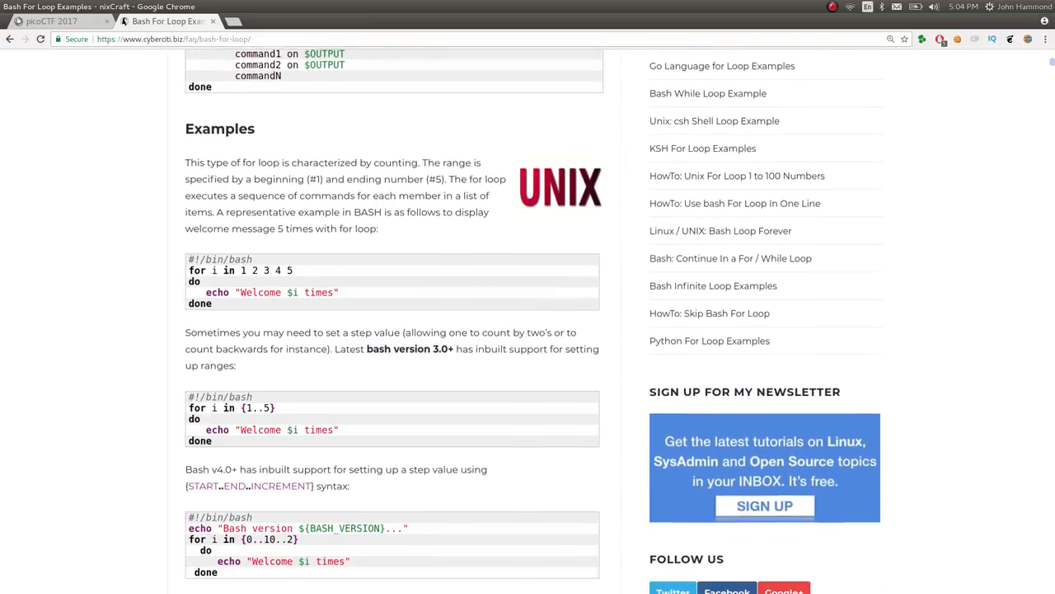
{"action": "scroll", "scroll_direction": "down", "scroll_amount": 3}
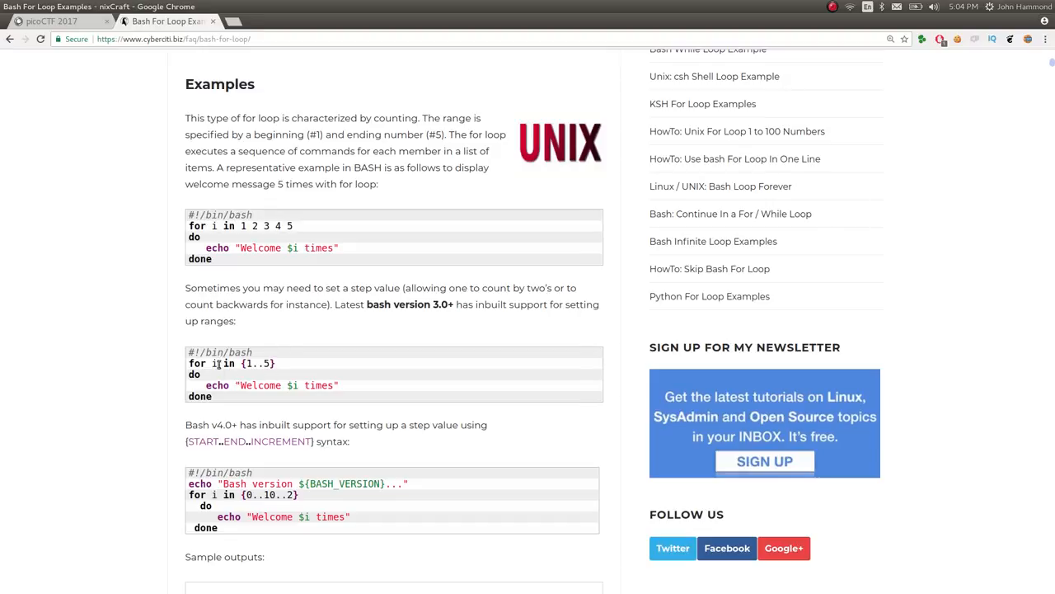
{"action": "mouse_move", "coordinate": [242, 397]}
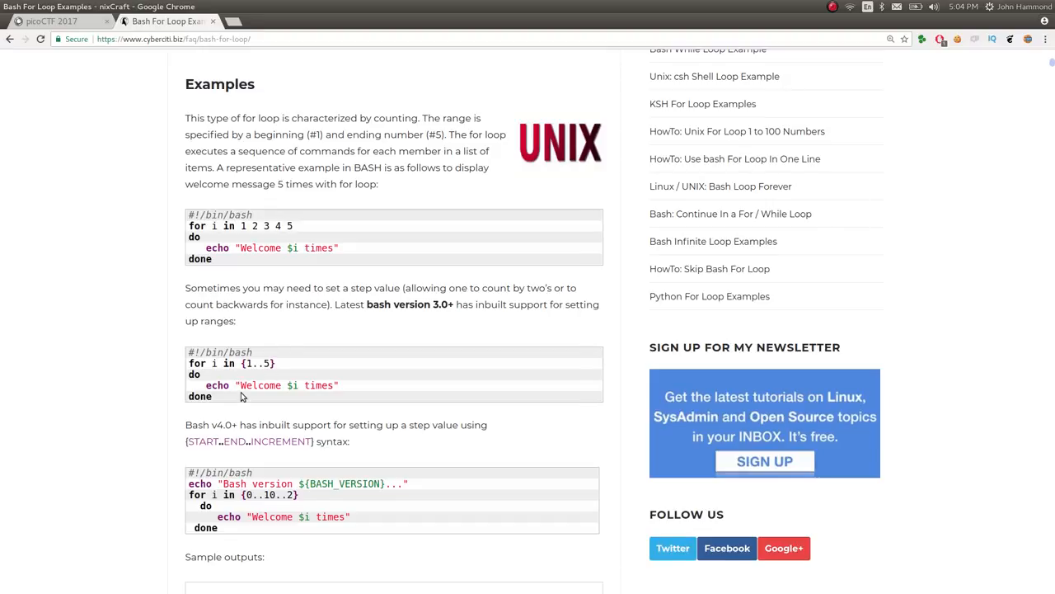
{"action": "scroll", "scroll_direction": "down", "scroll_amount": 3}
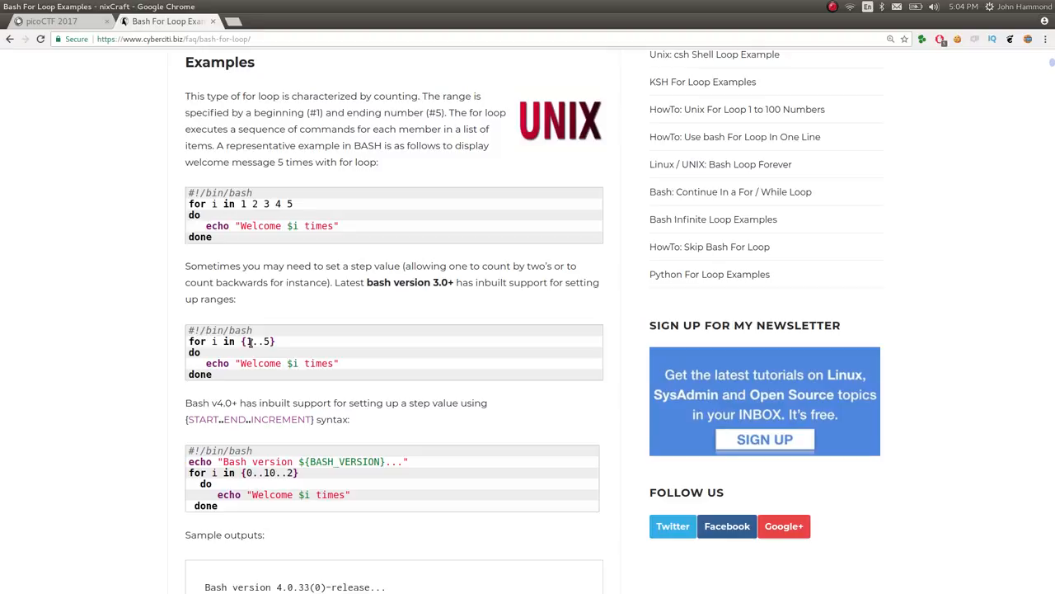
{"action": "scroll", "scroll_direction": "down", "scroll_amount": 3}
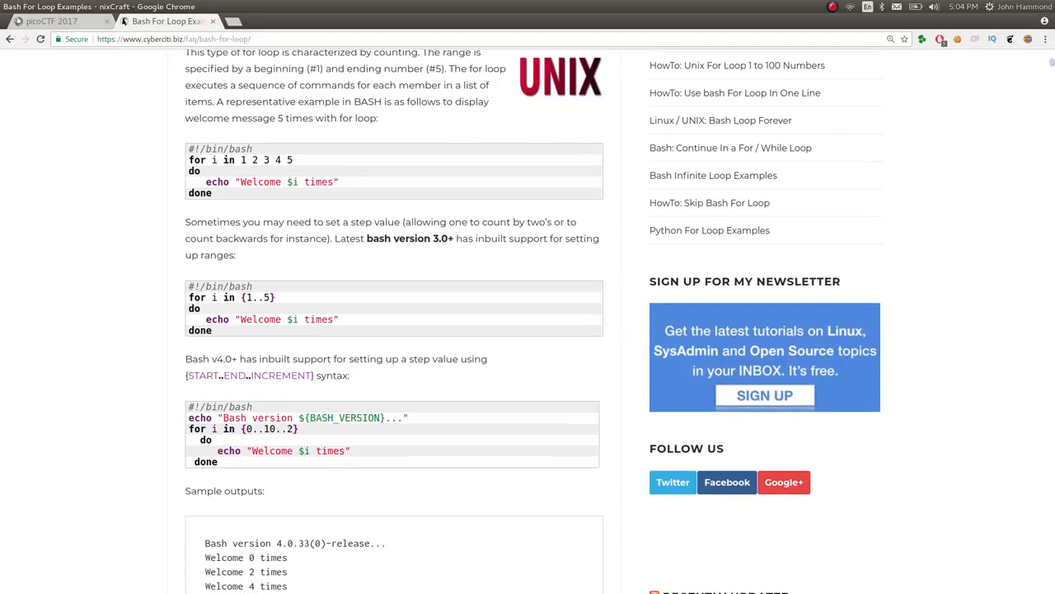
{"action": "double_click", "coordinate": [214, 297]}
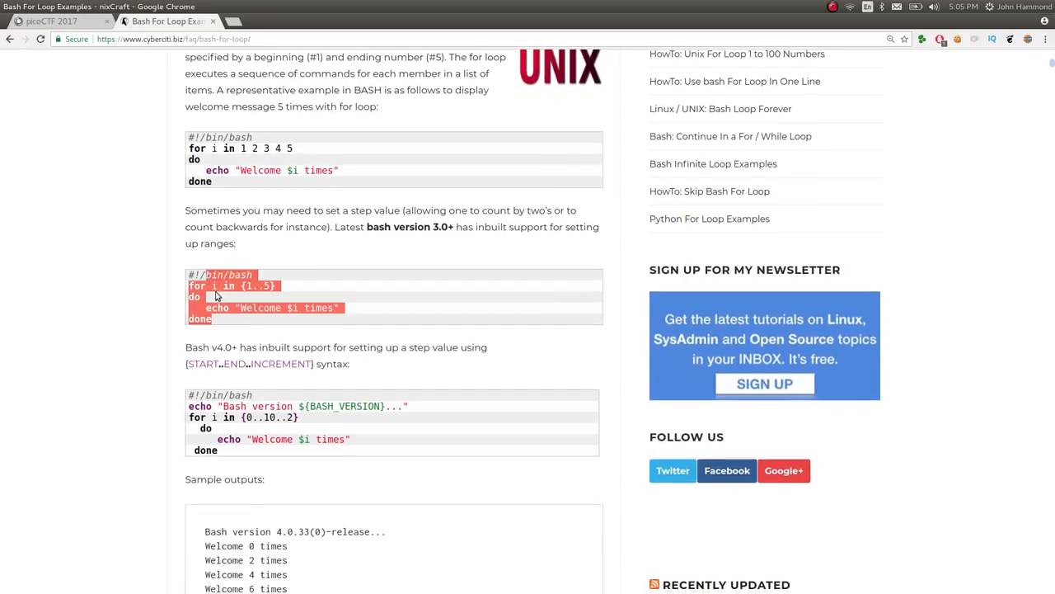
{"action": "left_click", "coordinate": [241, 363]}
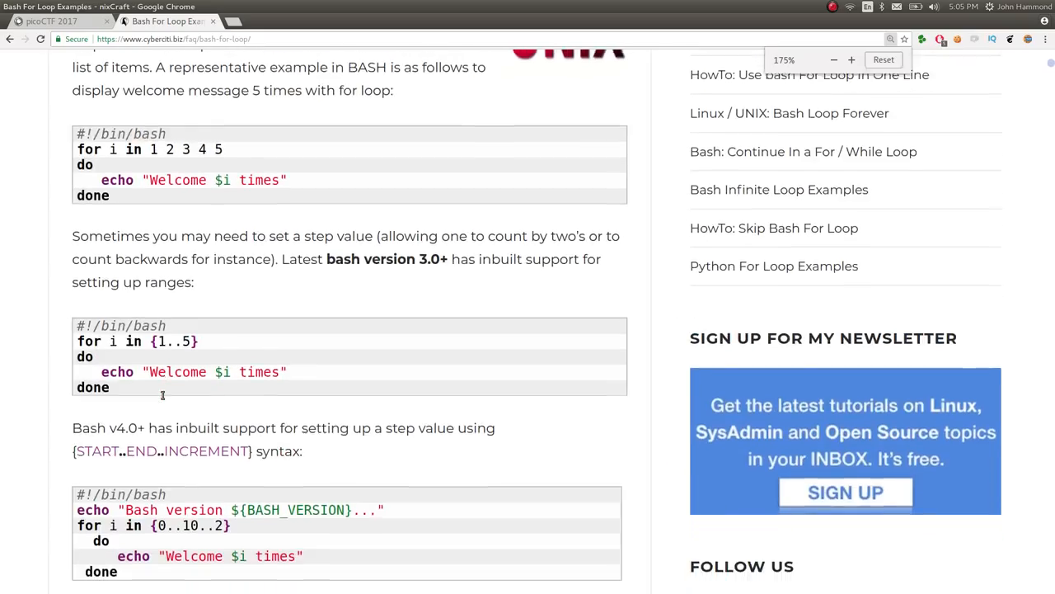
{"action": "scroll", "scroll_direction": "down", "scroll_amount": 3}
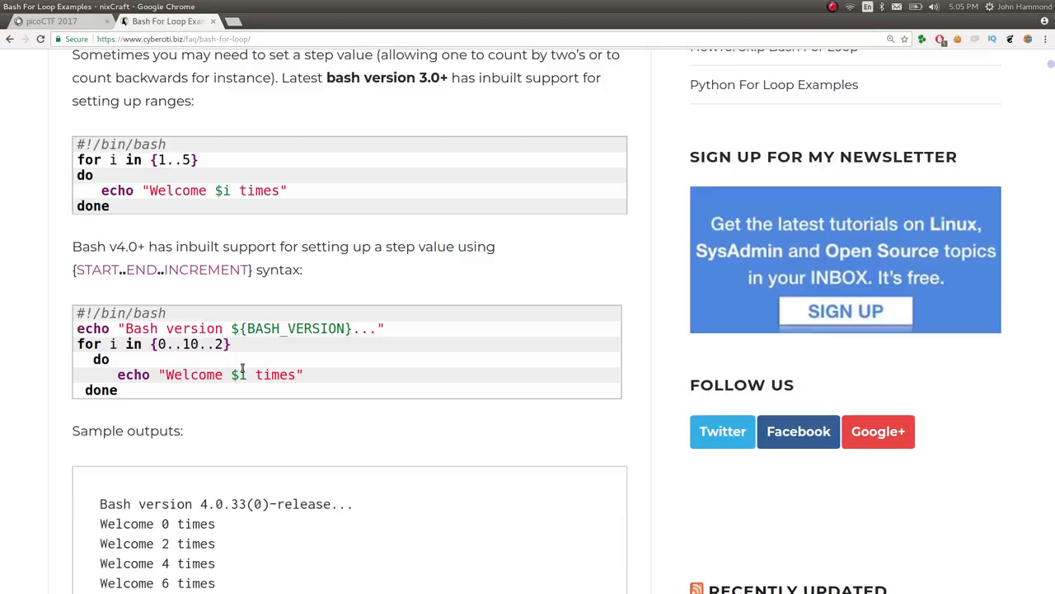
{"action": "scroll", "scroll_direction": "down", "scroll_amount": 3}
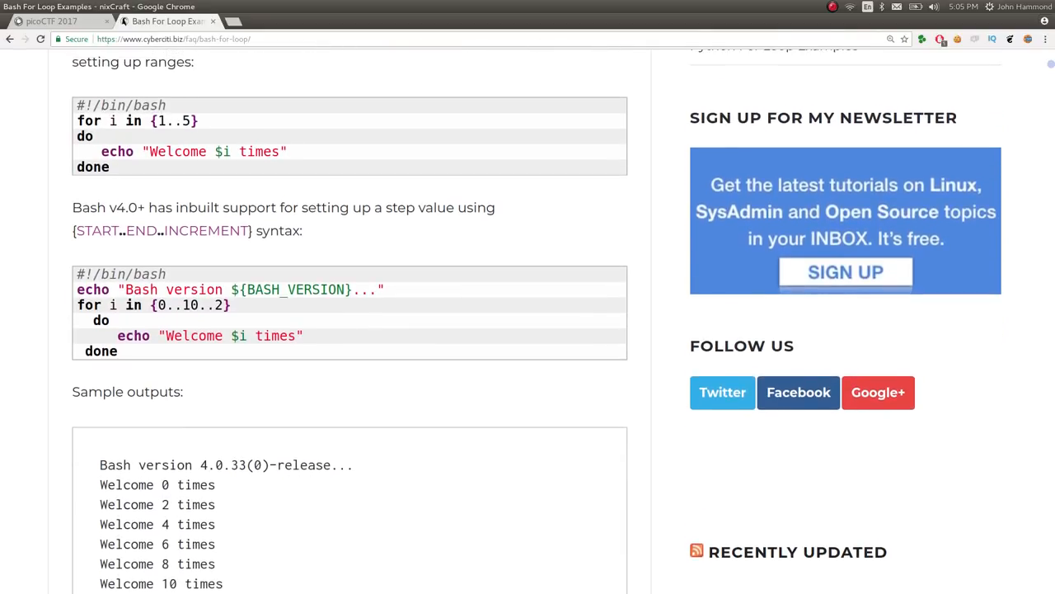
{"action": "scroll", "scroll_direction": "down", "scroll_amount": 3}
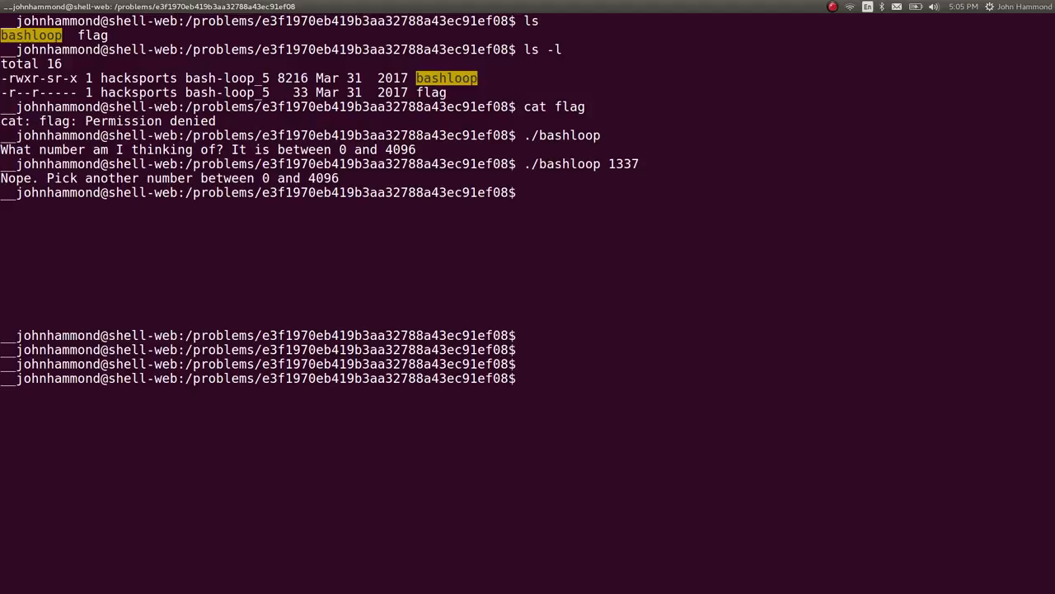
Step: Create /tmp/john, change into it, and start nano on our_script.sh
{"action": "type", "text": "mkdir /tmp"}
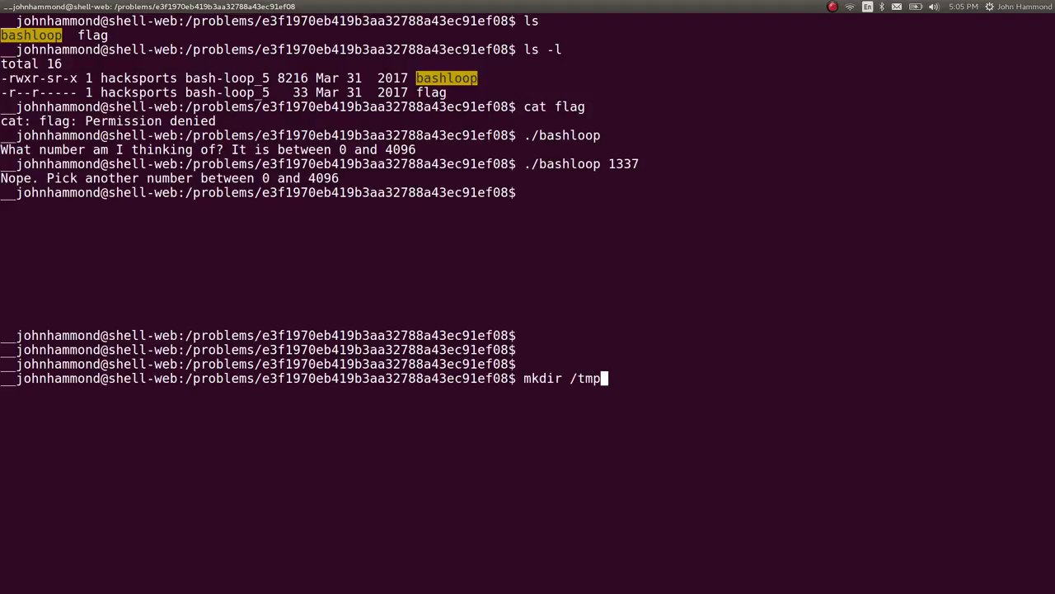
{"action": "type", "text": "/john"}
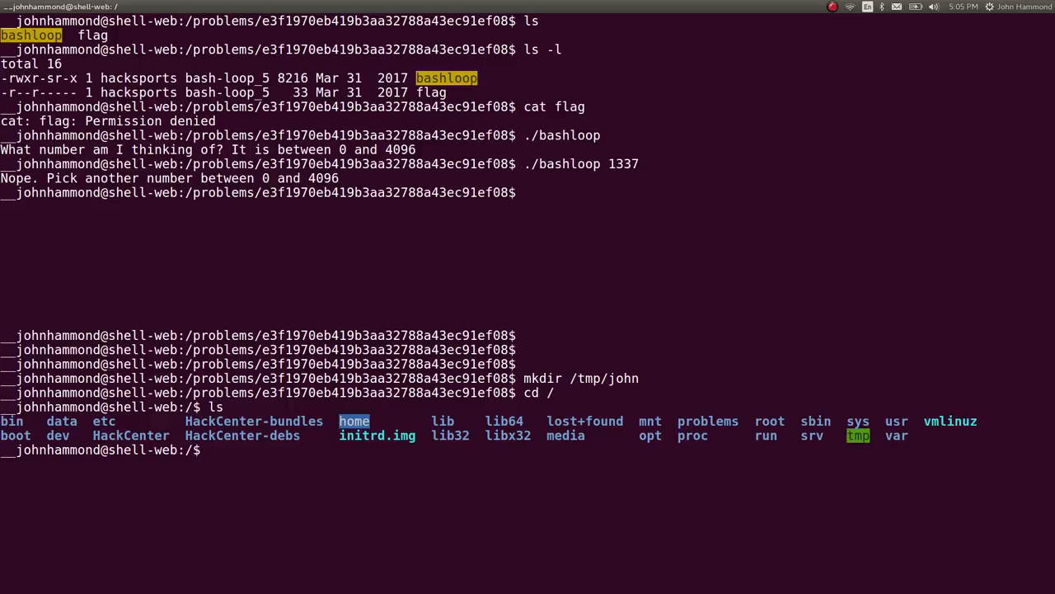
{"action": "type", "text": "cd"}
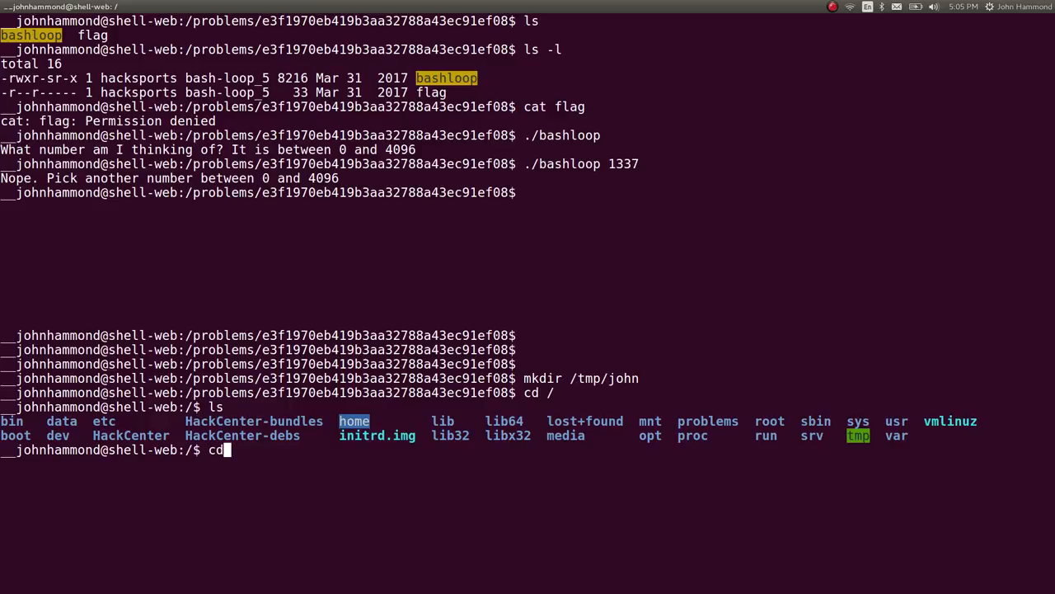
{"action": "type", "text": "/tmp"}
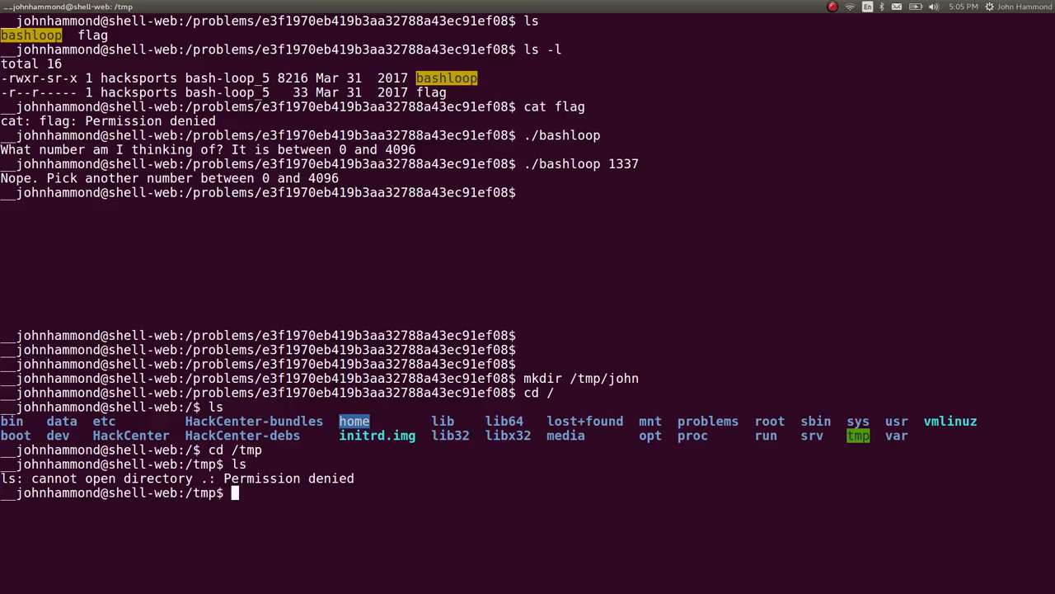
{"action": "type", "text": "cd john"}
{"action": "type", "text": "ls"}
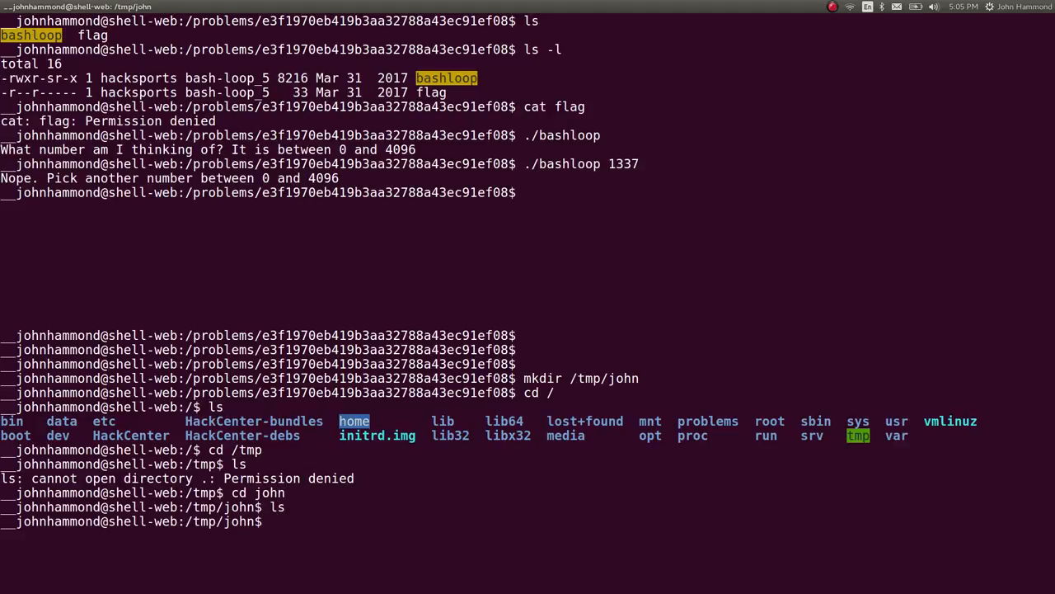
{"action": "type", "text": "nano"}
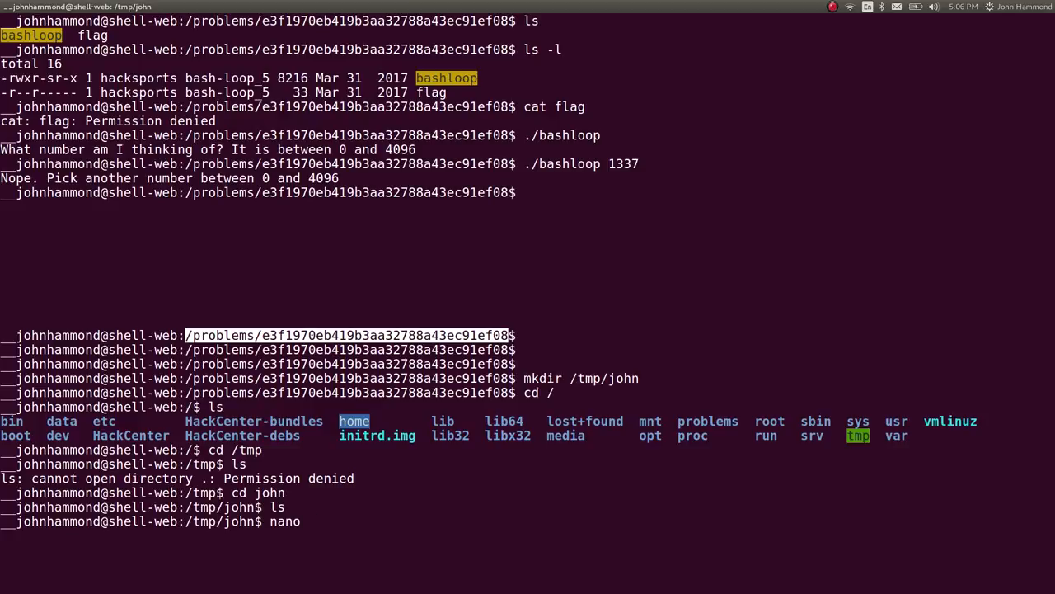
{"action": "type", "text": "our_scr"}
{"action": "type", "text": "#!"}
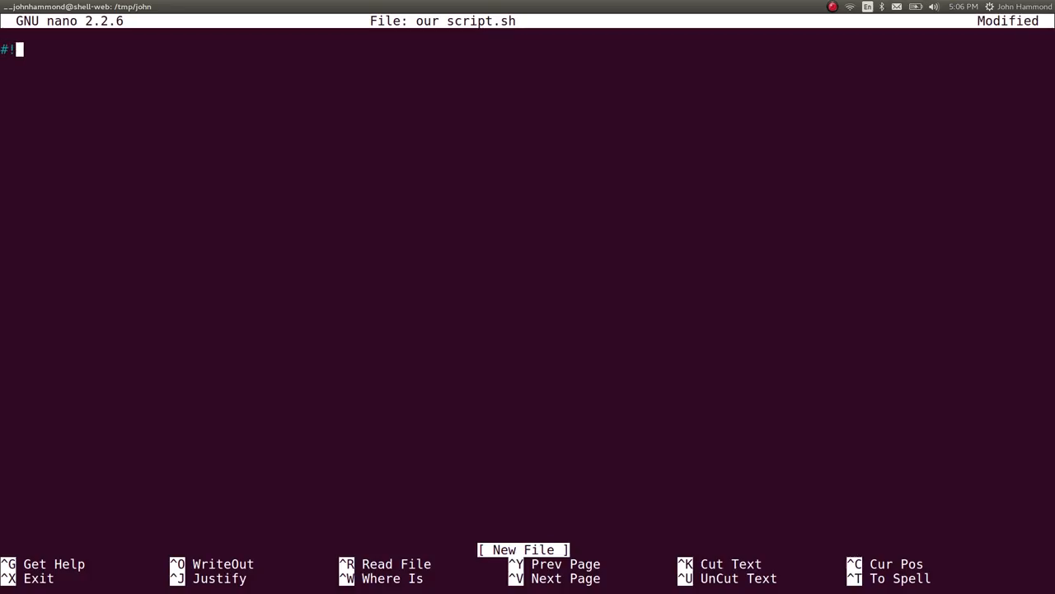
Step: Write the #!/bin/bash for loop over {0..4096} and save it
{"action": "type", "text": "/bin/bash"}
{"action": "left_click", "coordinate": [528, 77]}
{"action": "type", "text": "for i in {"}
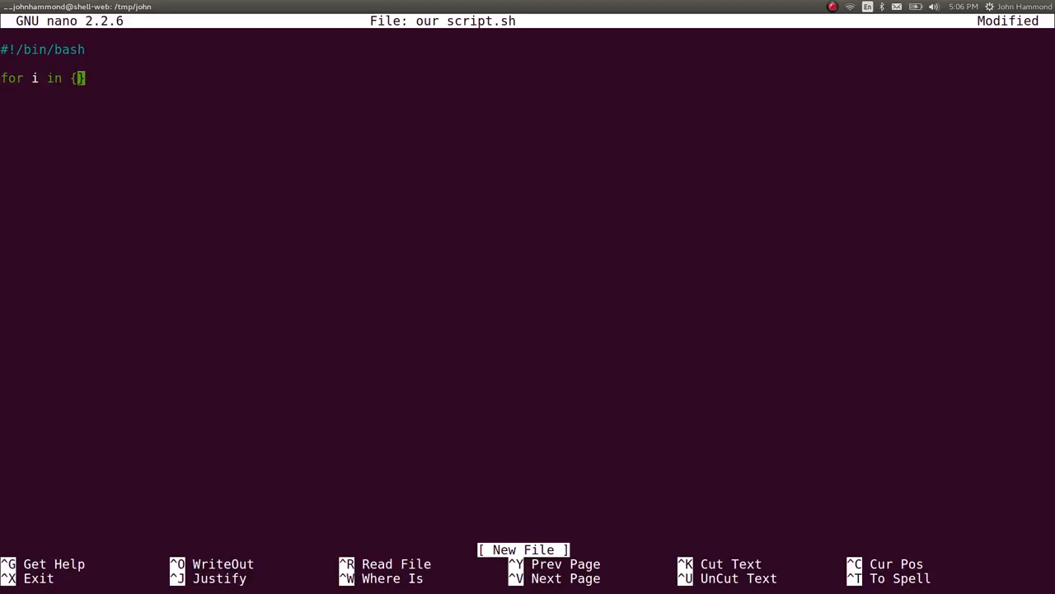
{"action": "type", "text": "0"}
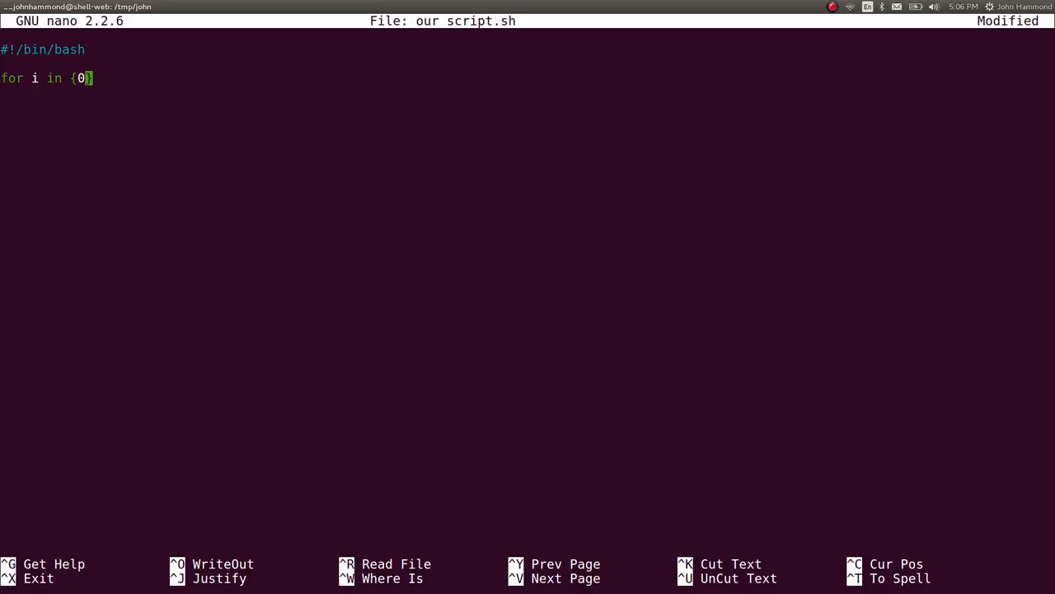
{"action": "type", "text": "..4096}"}
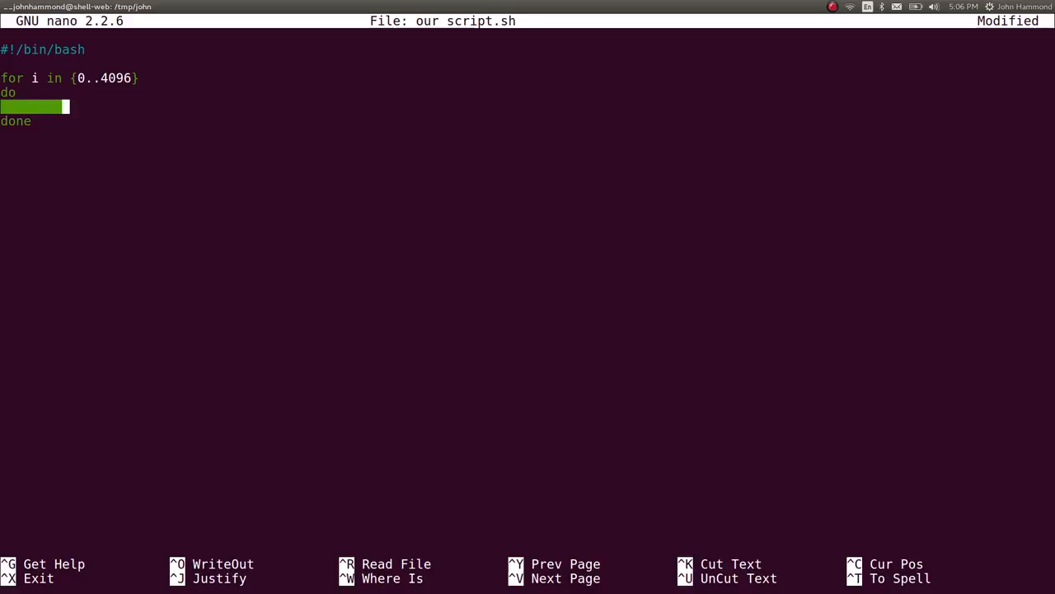
{"action": "key", "text": "ctrl+o"}
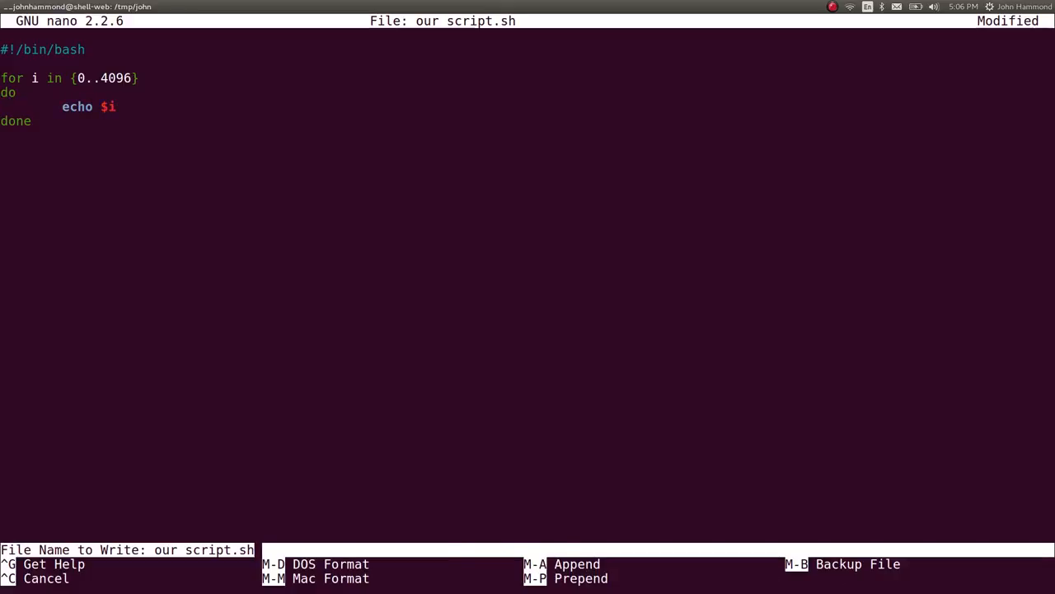
{"action": "key", "text": "Enter"}
{"action": "type", "text": "nano "}
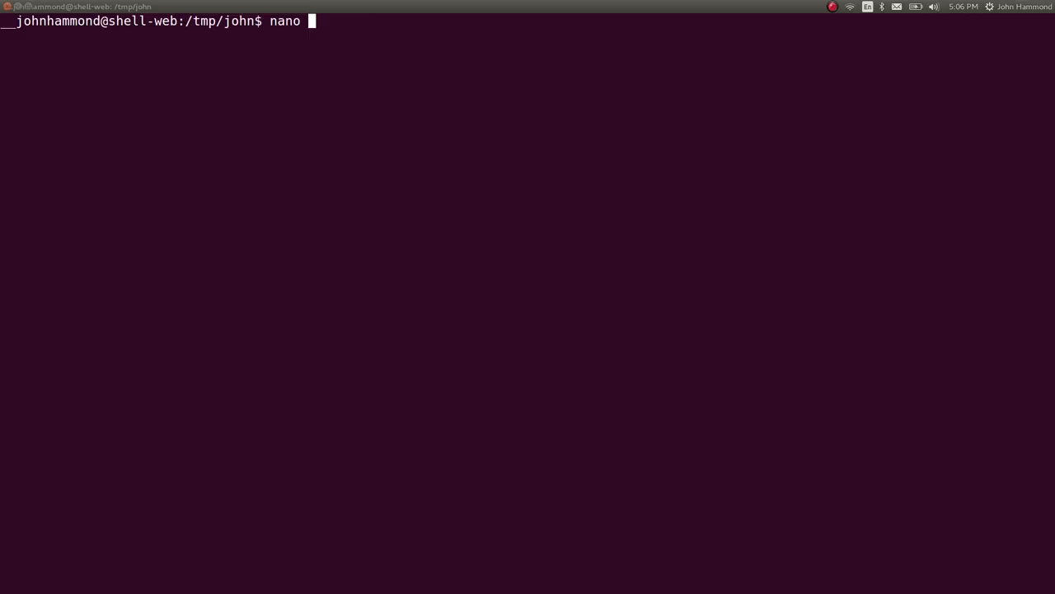
Step: Save as our_script.sh, call bash_loop $i without the echo, and save again
{"action": "type", "text": "our_script.sh"}
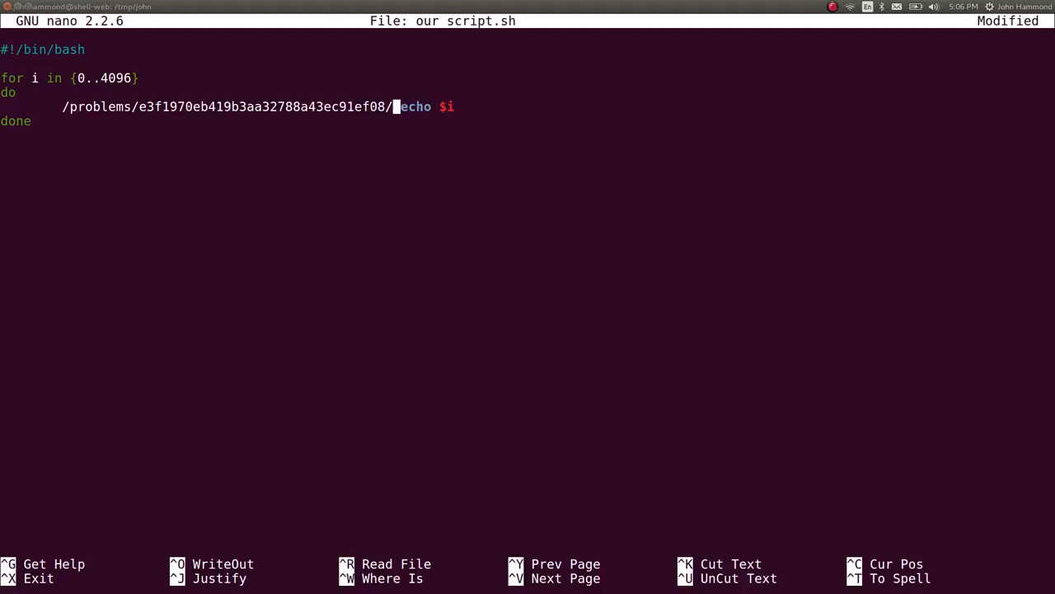
{"action": "type", "text": "bash_loop"}
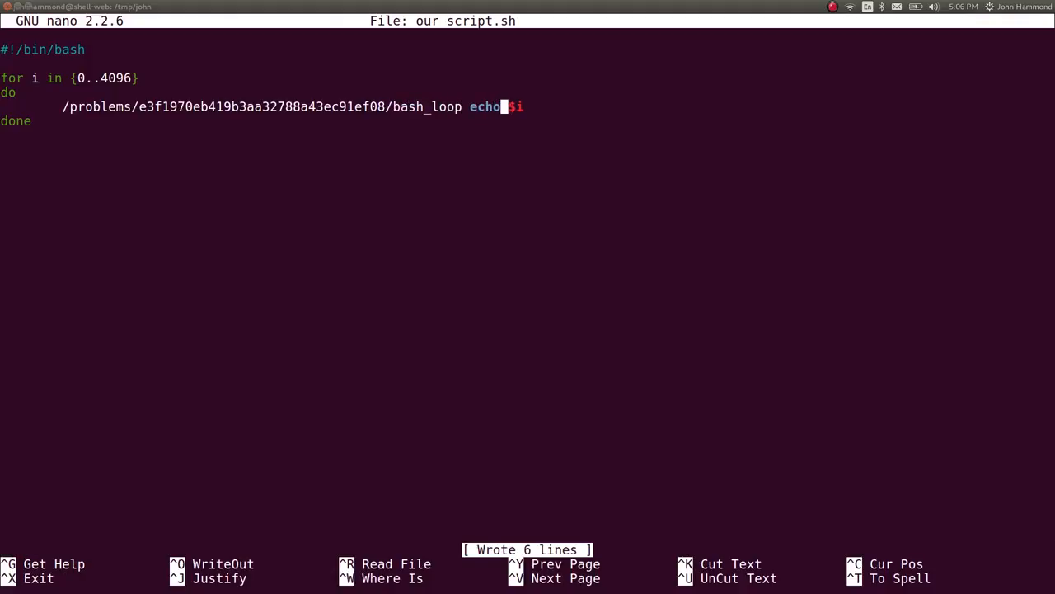
{"action": "key", "text": "BackSpace"}
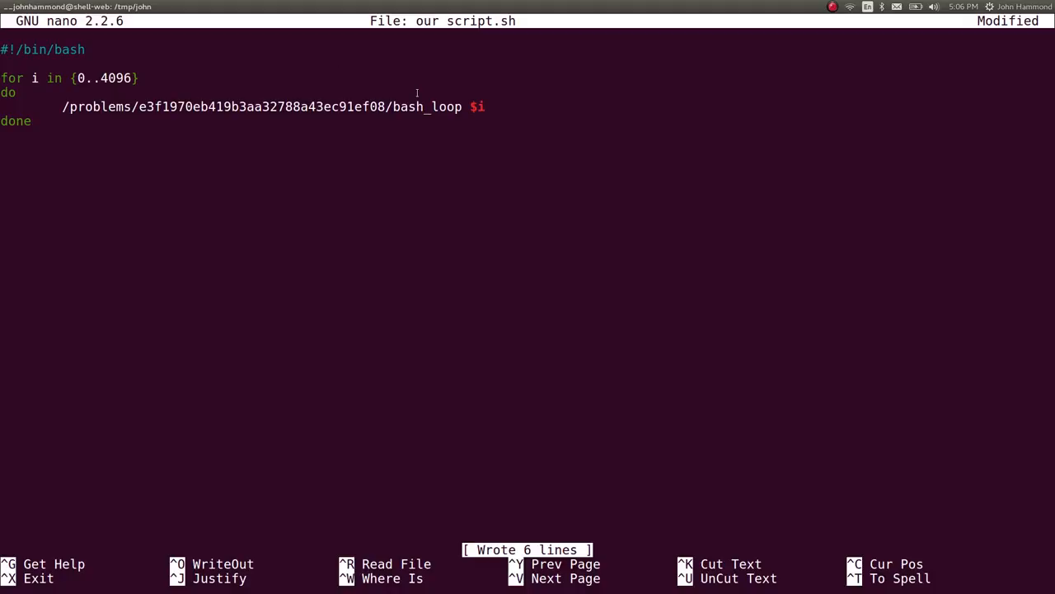
{"action": "key", "text": "ctrl+o"}
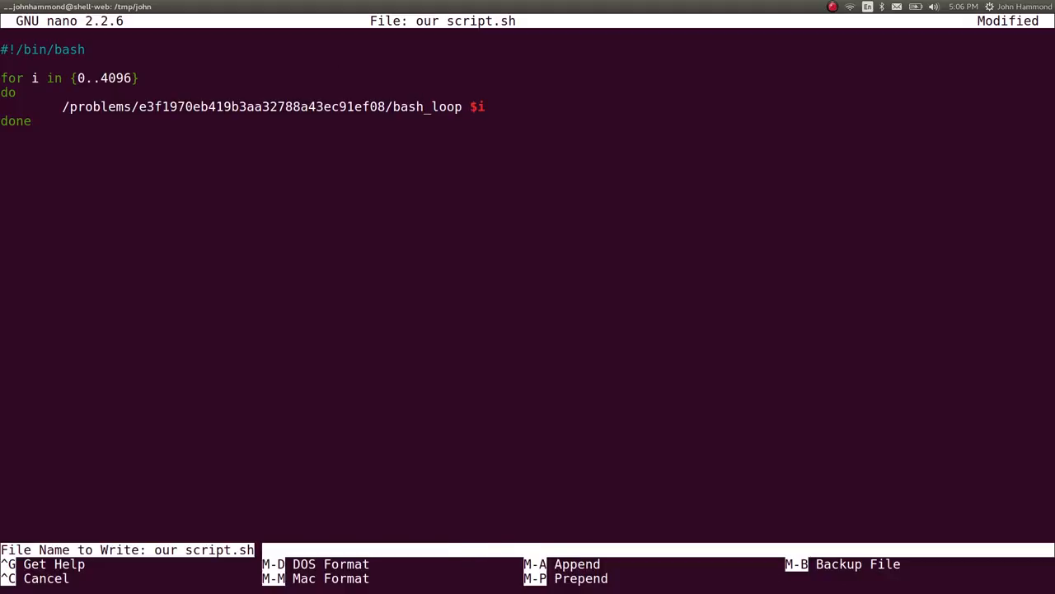
Step: Save the script, stop the failing run, save the bashloop fix, and reopen our_script.sh
{"action": "key", "text": "Enter"}
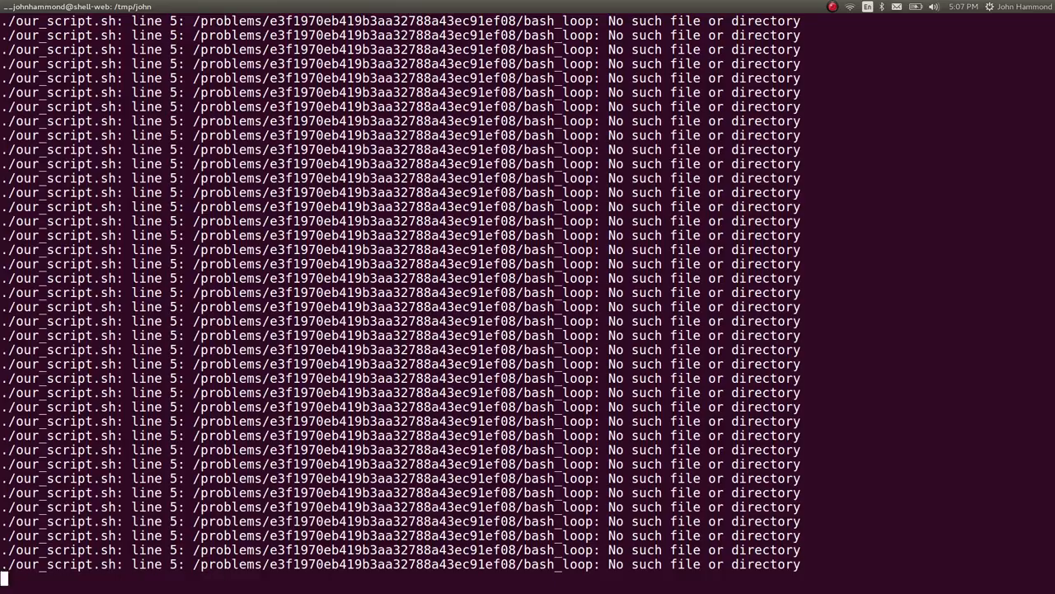
{"action": "key", "text": "ctrl+c"}
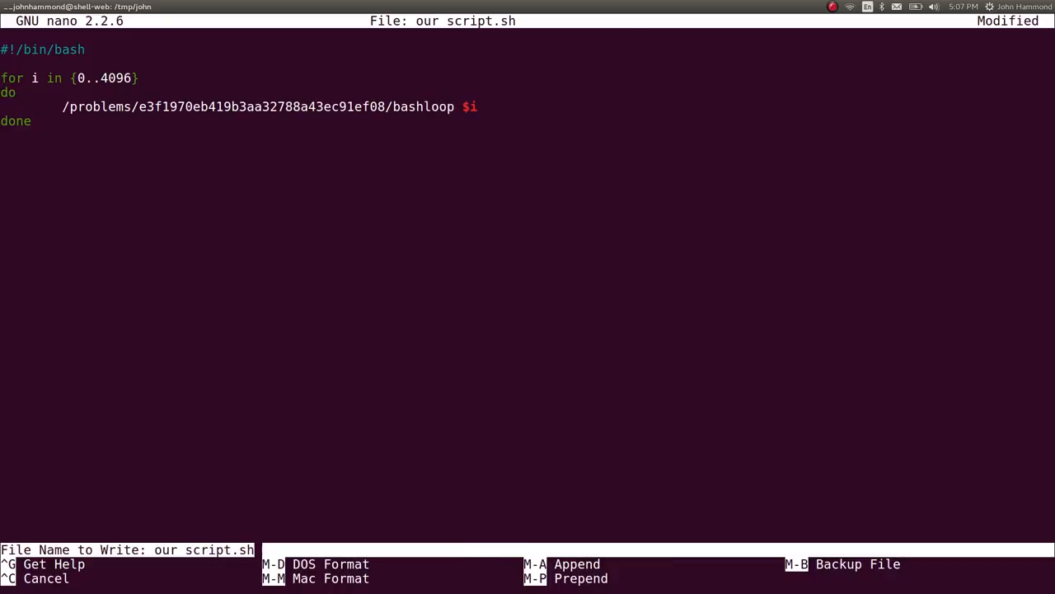
{"action": "key", "text": "Enter"}
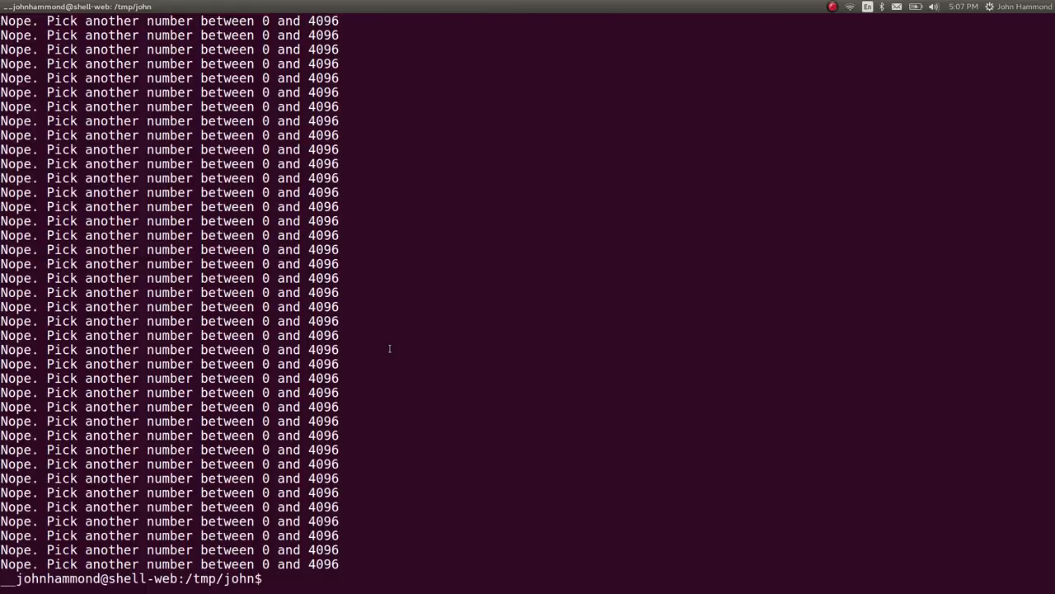
{"action": "type", "text": "nano our_script.sh"}
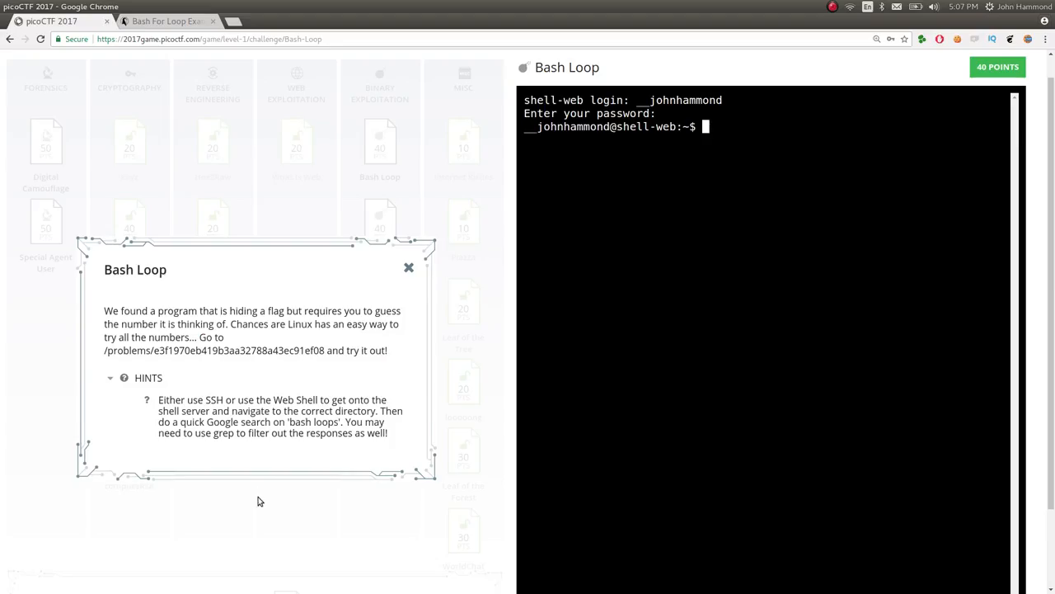
Step: Mark the grep hint and locate the -v, --invert-match option in the grep manual
{"action": "left_click_drag", "start_coordinate": [207, 433], "coordinate": [291, 433]}
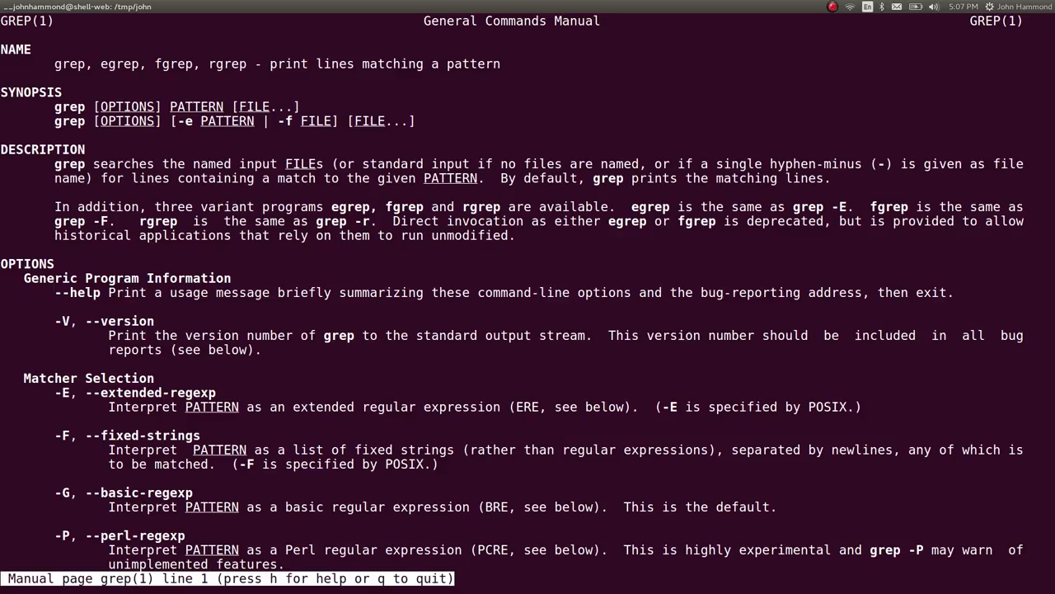
{"action": "scroll", "scroll_direction": "down", "scroll_amount": 3}
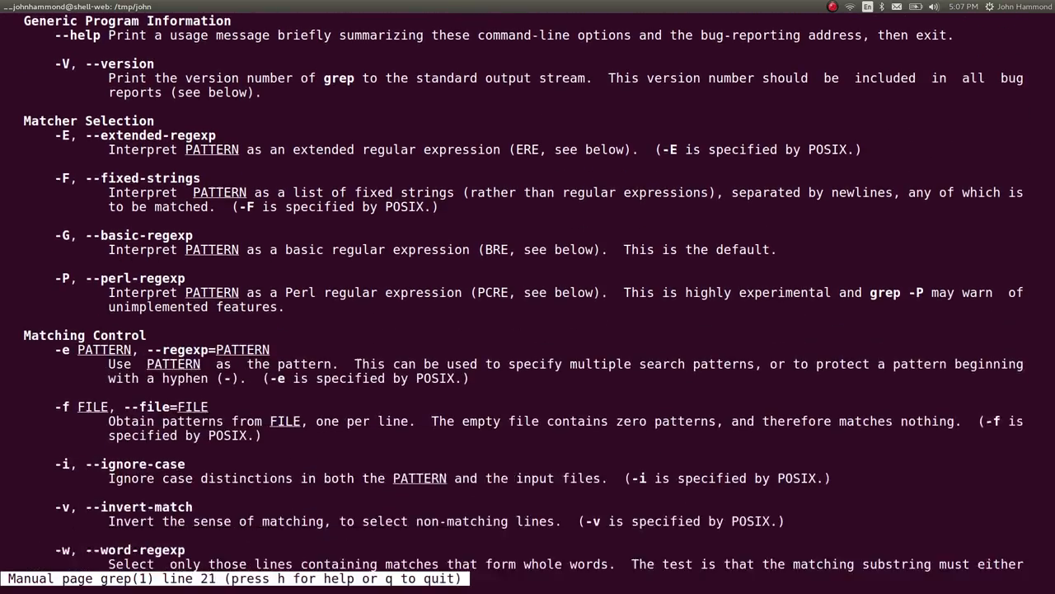
{"action": "scroll", "scroll_direction": "down", "scroll_amount": 3}
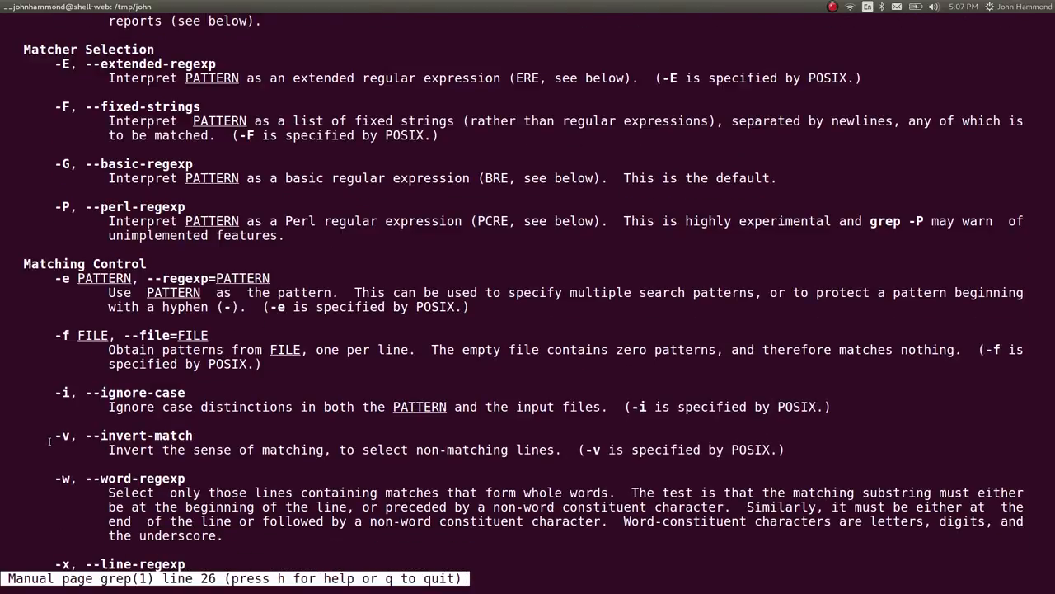
{"action": "double_click", "coordinate": [131, 450]}
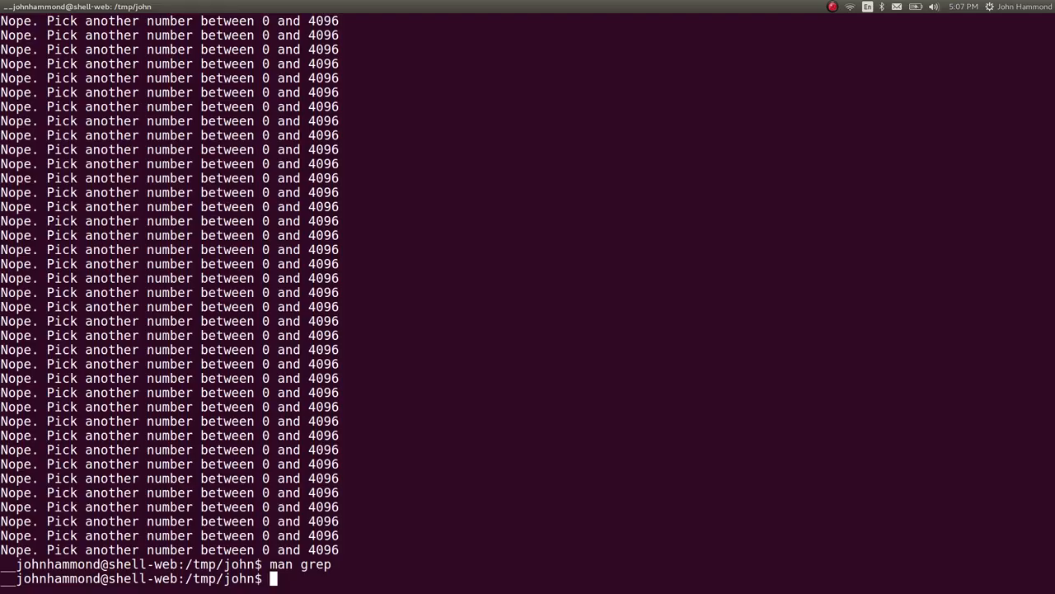
Step: Run ./our_script.sh piped to grep -v "Nope" to reveal the flag, then create bashloop_COMPLETE
{"action": "double_click", "coordinate": [15, 350]}
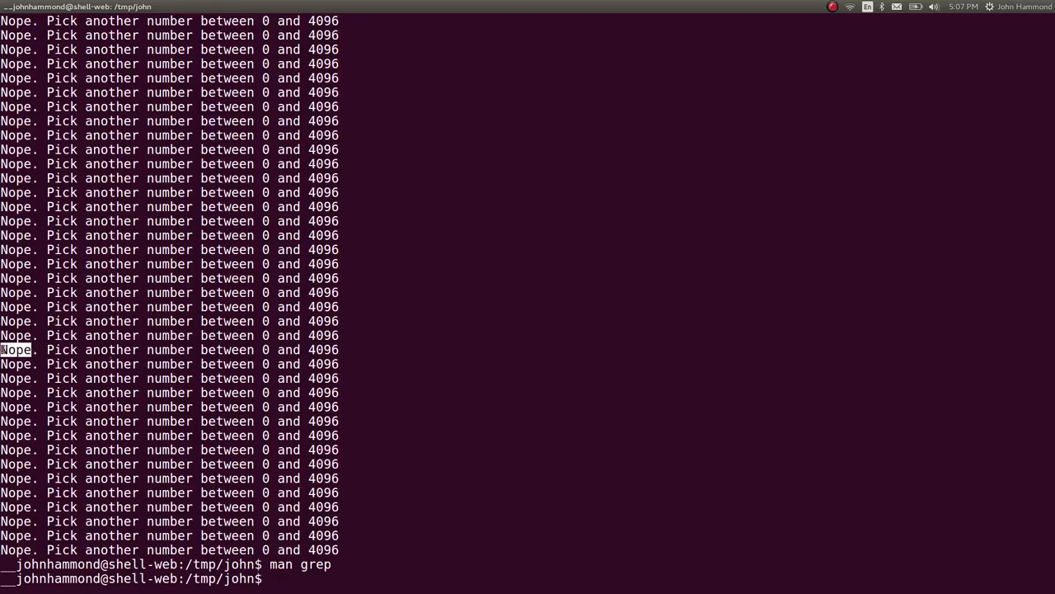
{"action": "type", "text": "./our_script.sh"}
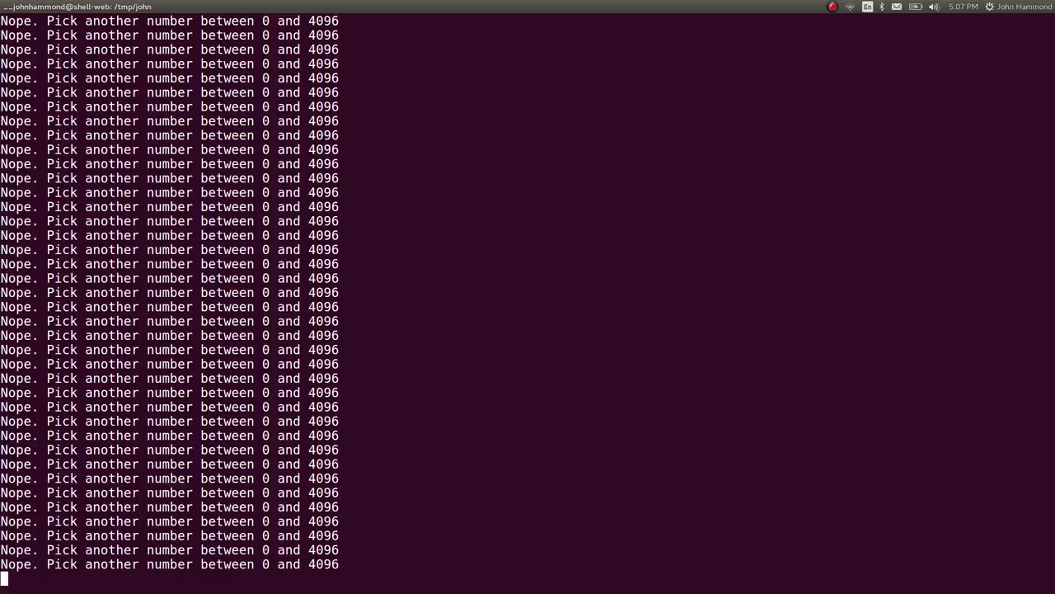
{"action": "key", "text": "ctrl+c"}
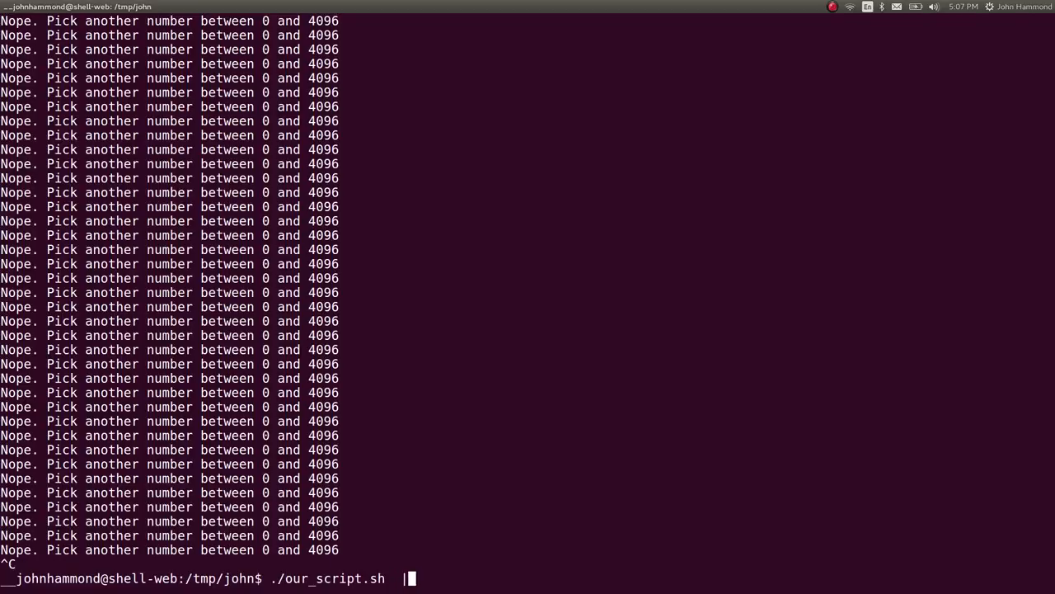
{"action": "type", "text": "| grep 0-v \"Nope"}
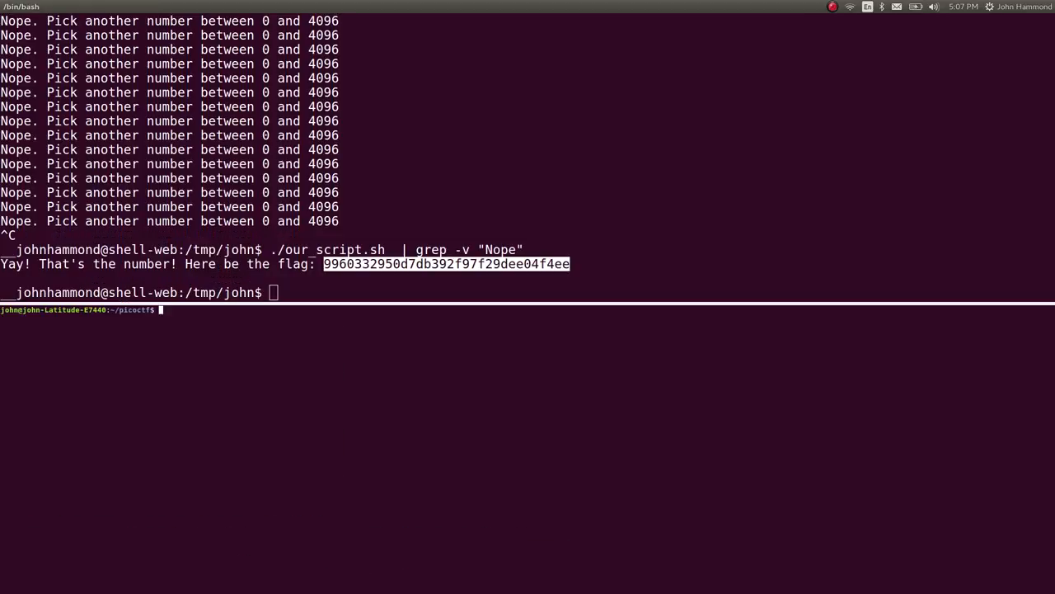
{"action": "type", "text": "mkdir"}
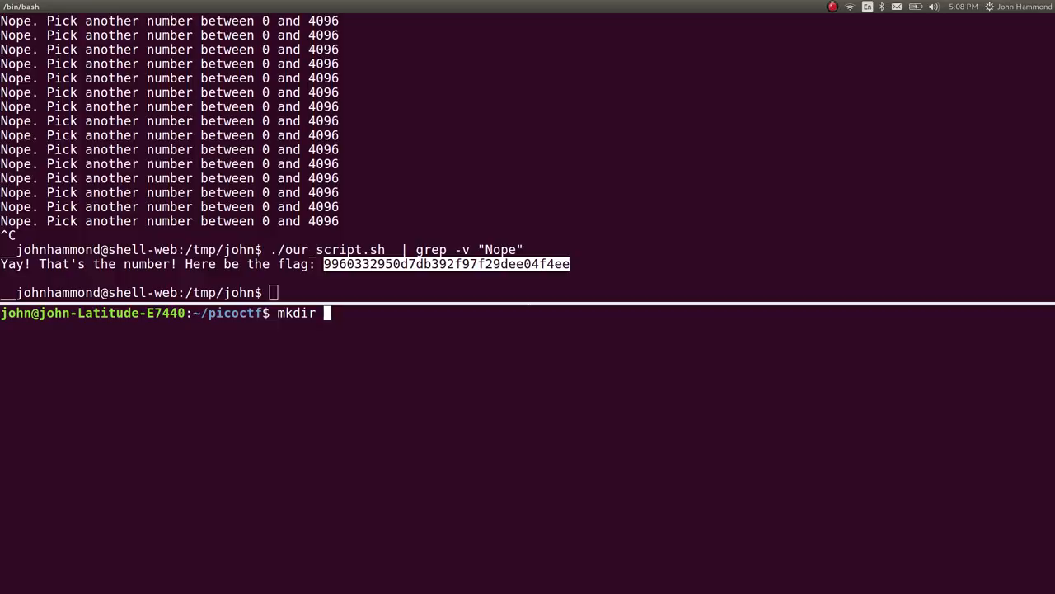
{"action": "type", "text": "bashloop_COMP"}
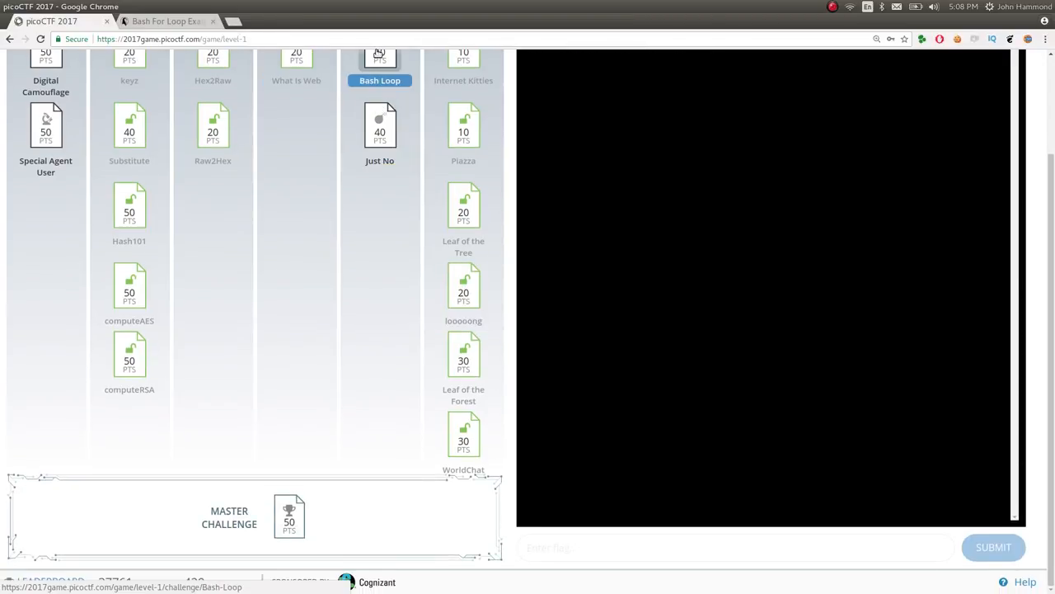
Step: Open the Bash Loop challenge tile on the picoCTF level 1 board
{"action": "left_click", "coordinate": [993, 547]}
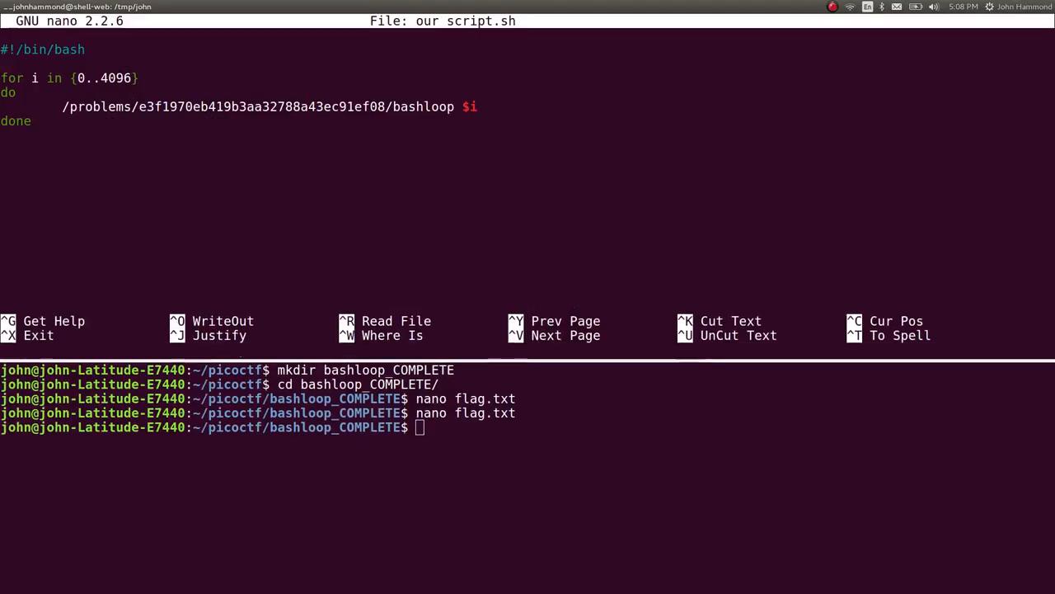
Step: Add echo $i to the loop and rerun the filtered script, revealing 2454
{"action": "type", "text": "echo"}
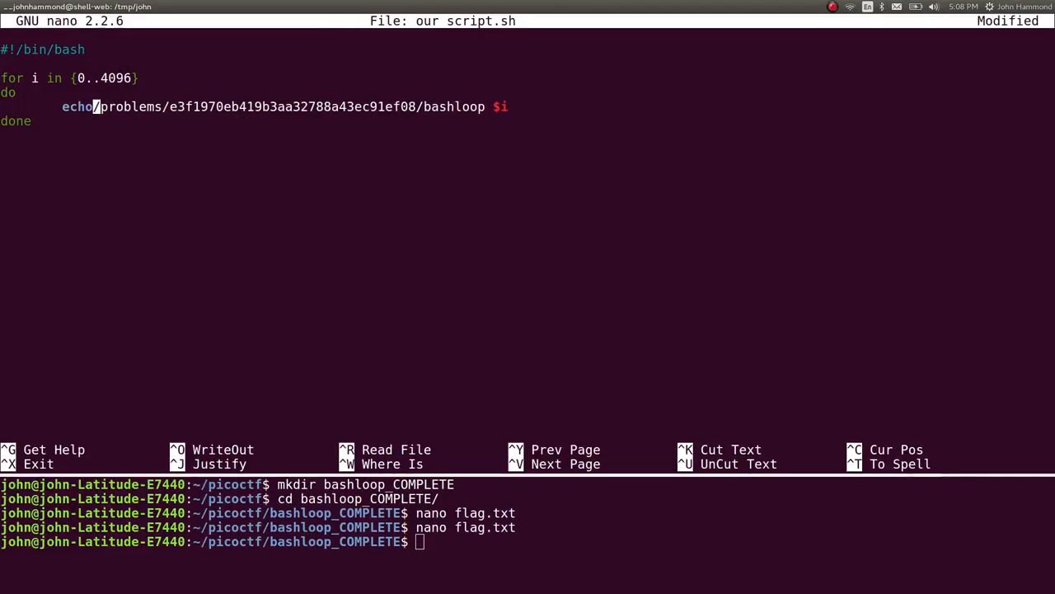
{"action": "type", "text": "$i"}
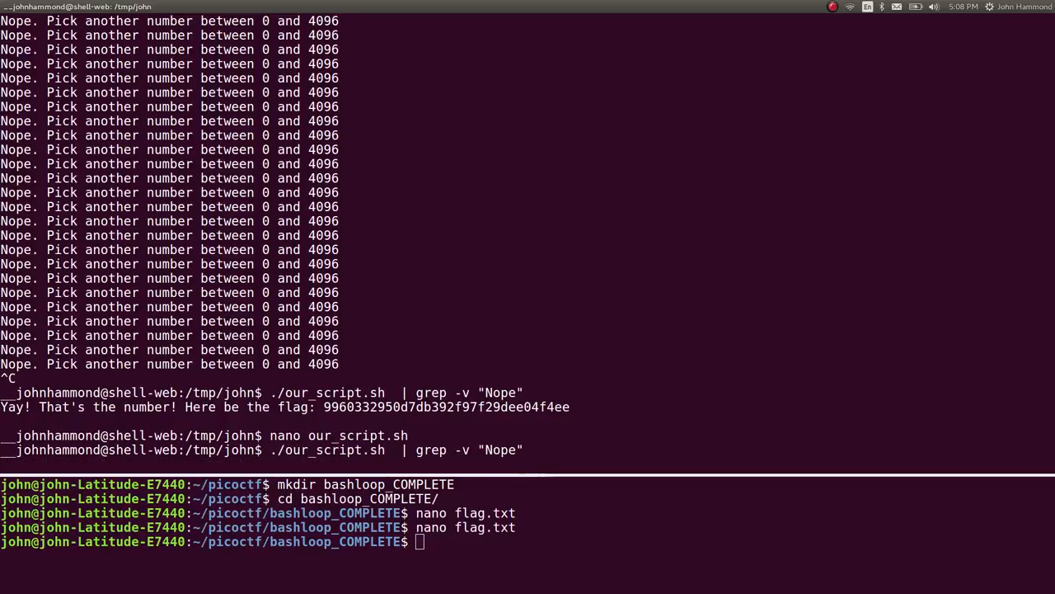
{"action": "key", "text": "Return"}
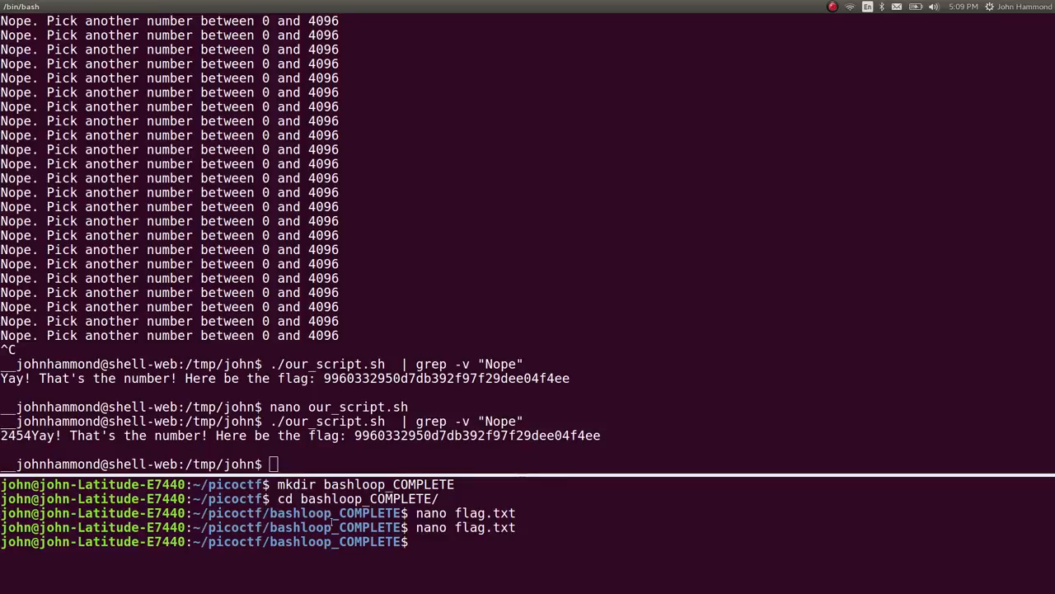
{"action": "type", "text": "../shell.sh \""}
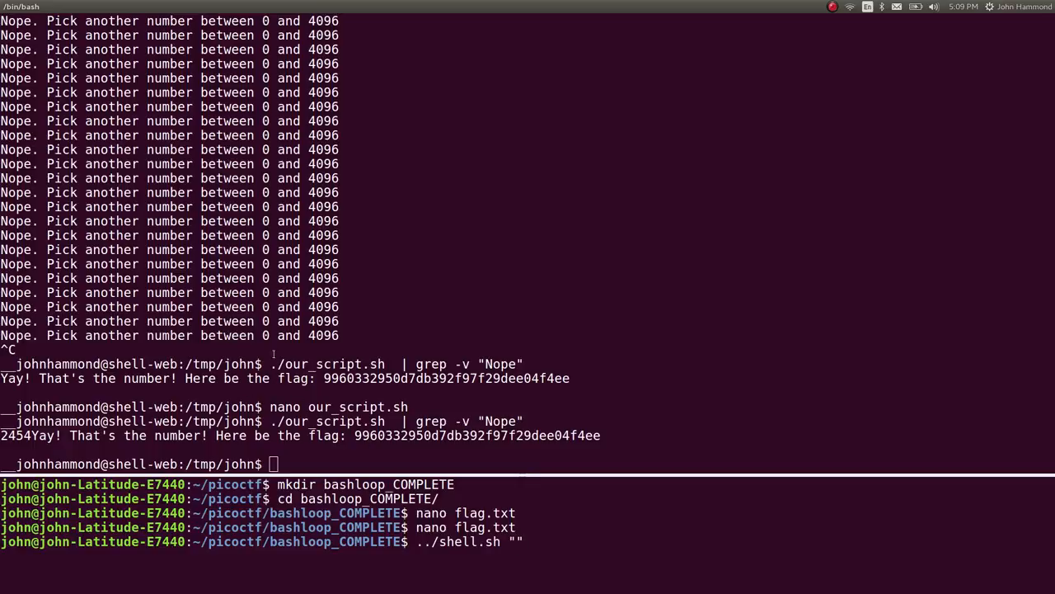
Step: Pipe bashloop 2454 output through cut -d " " -f1 and rev to show only the flag, then exit
{"action": "type", "text": "cat"}
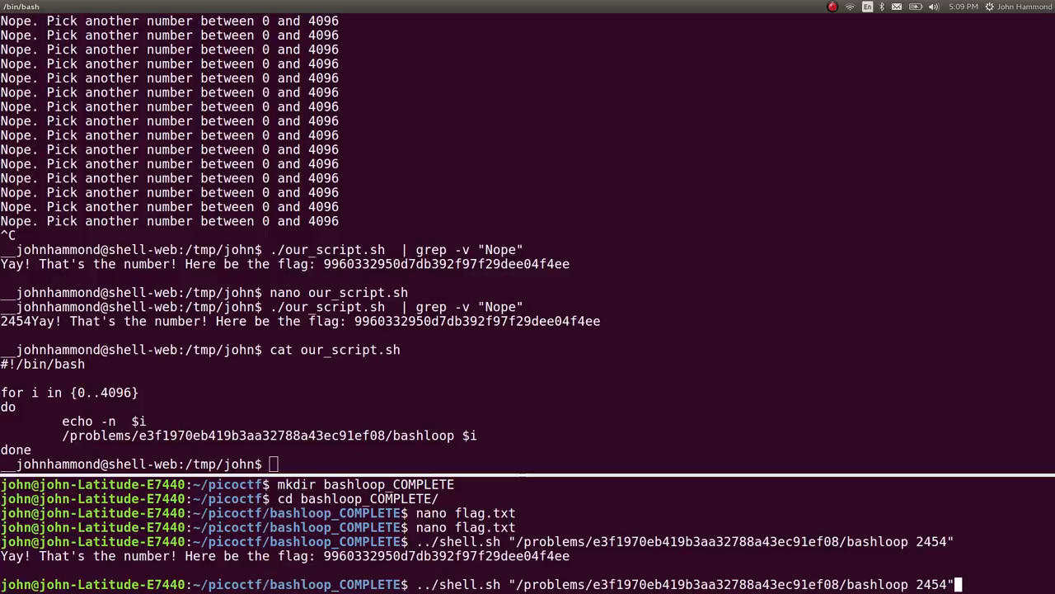
{"action": "type", "text": "| cutg"}
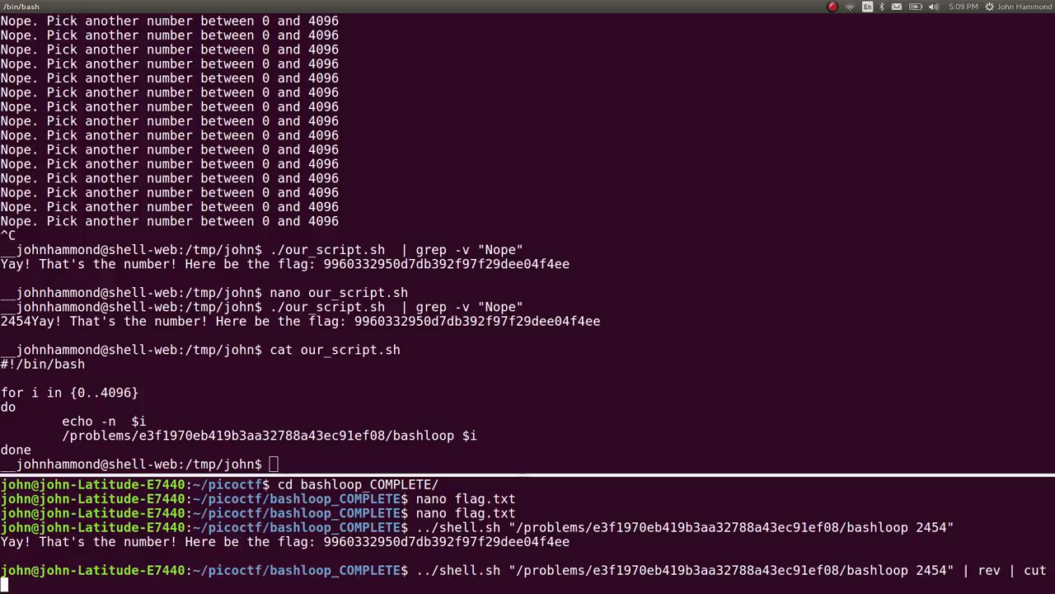
{"action": "type", "text": "-d \" \" -f1"}
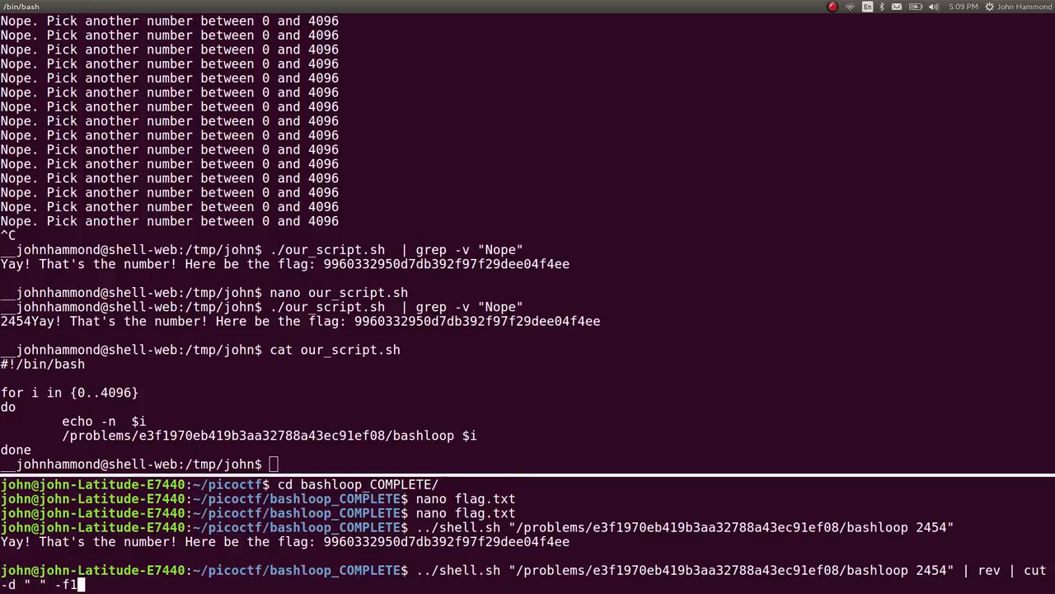
{"action": "type", "text": "| rev"}
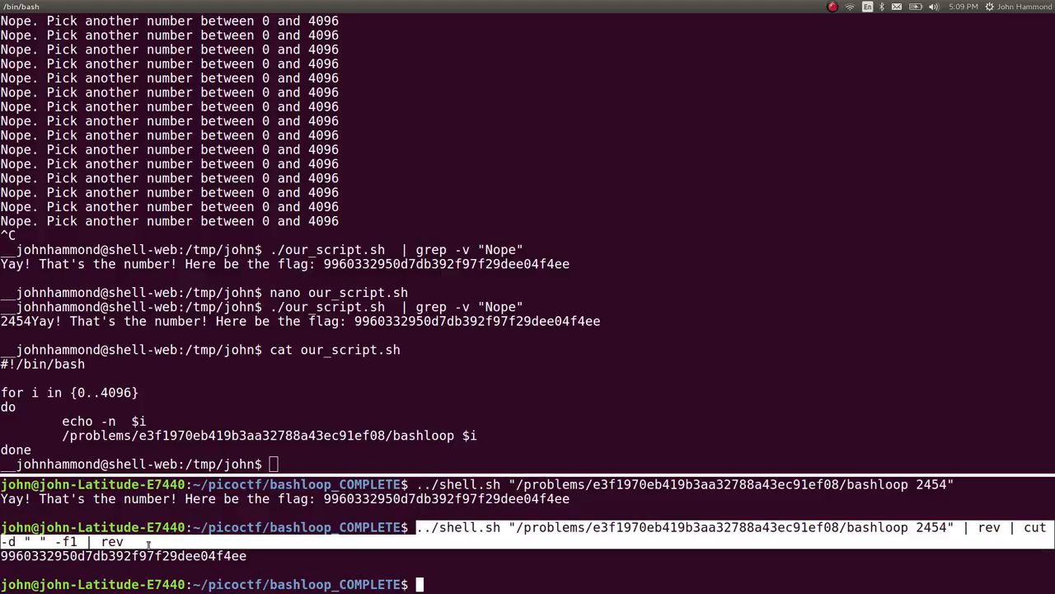
{"action": "type", "text": "exit"}
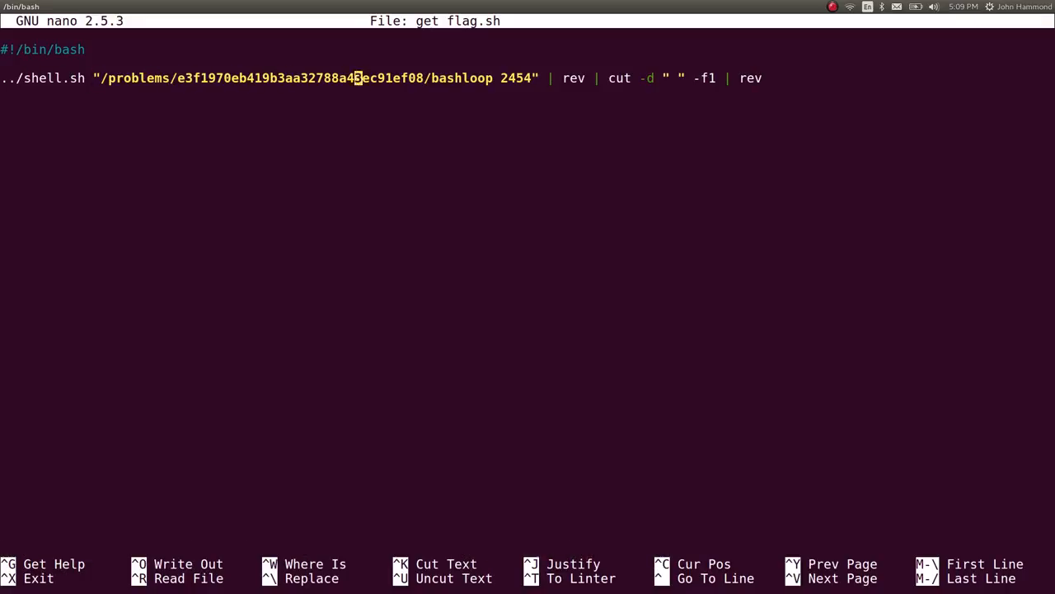
Step: Run ./get_flag.sh to print the flag hash, then switch applications with Alt+Tab
{"action": "type", "text": "./get"}
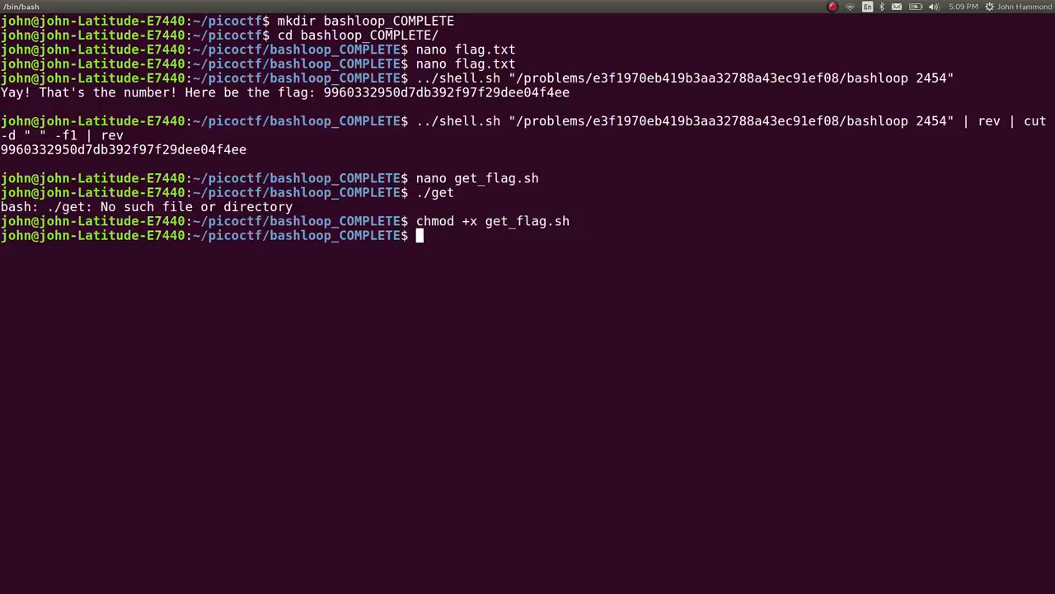
{"action": "type", "text": "./get_flag.sh"}
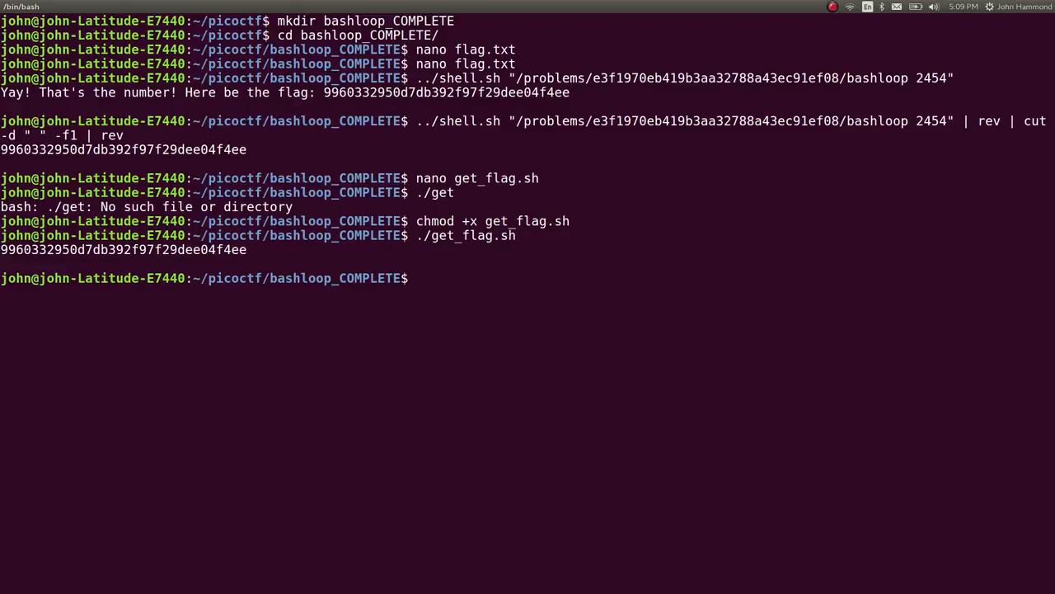
{"action": "key", "text": "alt+Tab"}
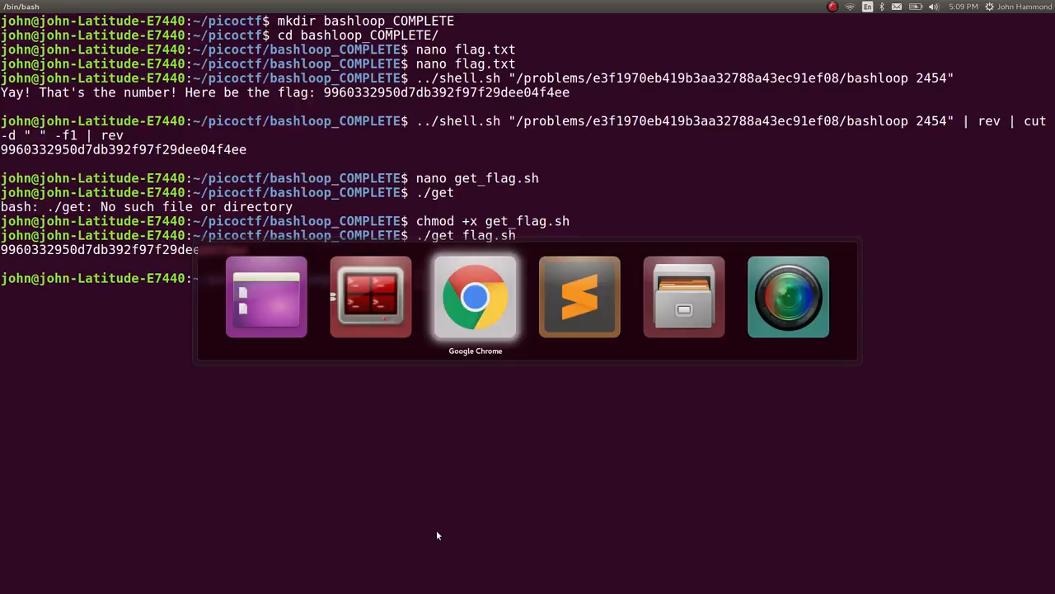
Step: Bring Chrome with the picoCTF level 1 board to the front and scroll the page
{"action": "left_click", "coordinate": [475, 296]}
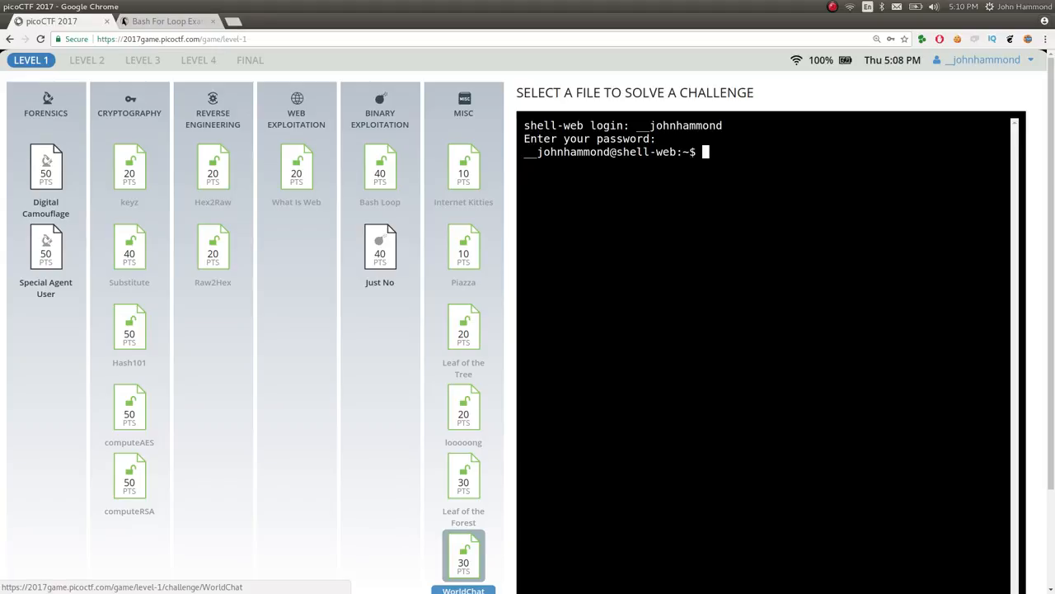
{"action": "scroll", "scroll_direction": "down", "scroll_amount": 3}
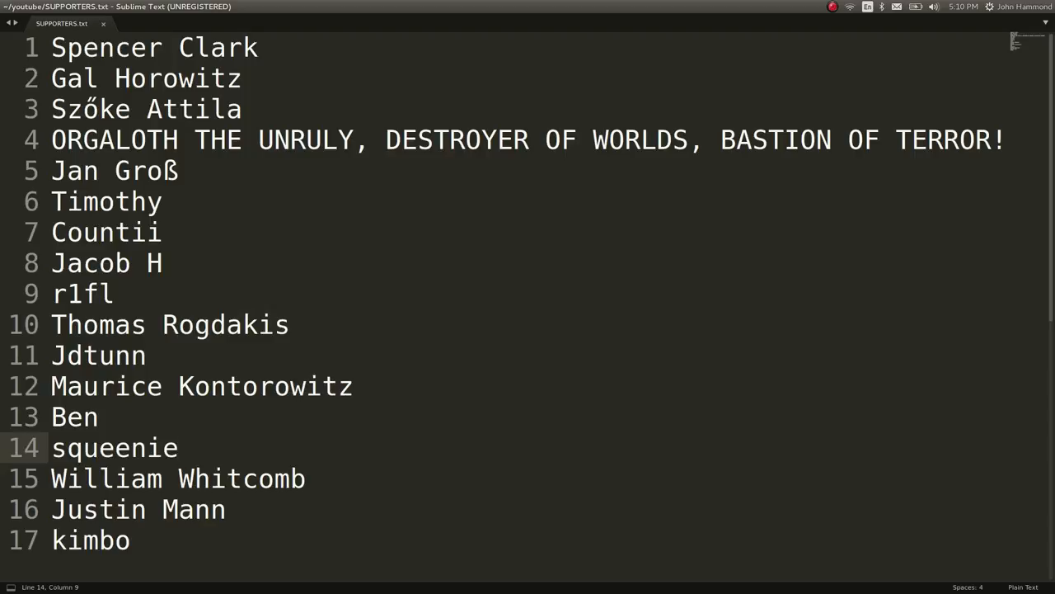
Step: Add the entry 'dgeugioegeu plz su' after the last line of SUPPORTERS.txt
{"action": "key", "text": "ctrl+Home"}
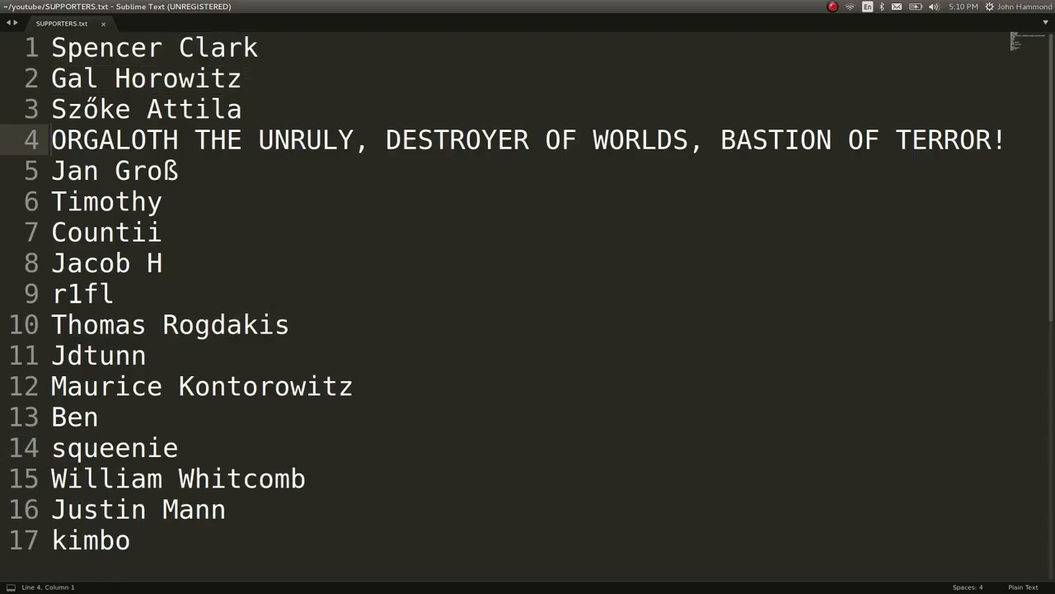
{"action": "left_click_drag", "start_coordinate": [51, 139], "coordinate": [1004, 140]}
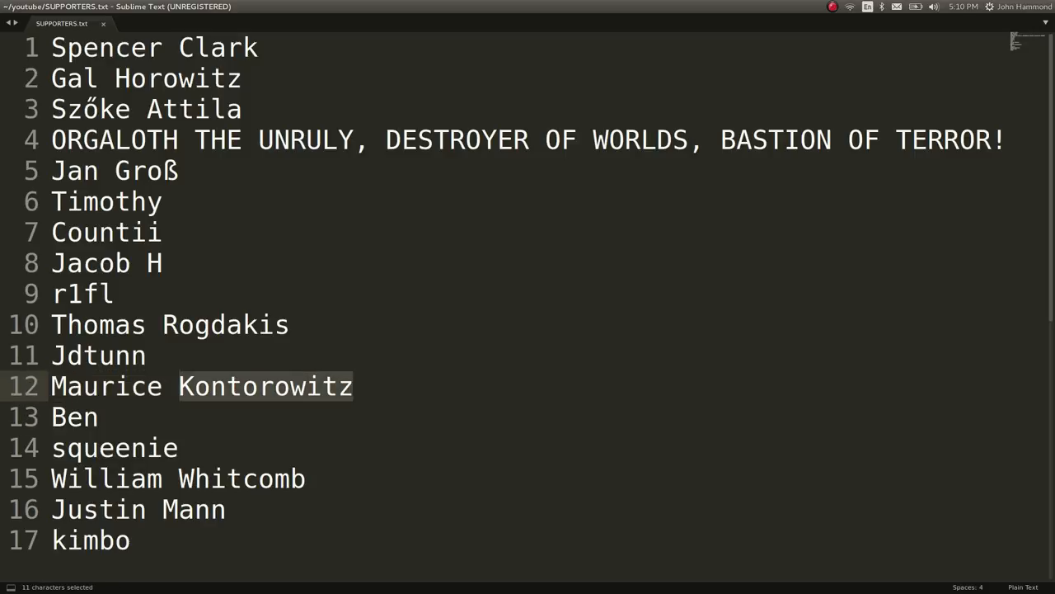
{"action": "left_click", "coordinate": [99, 509]}
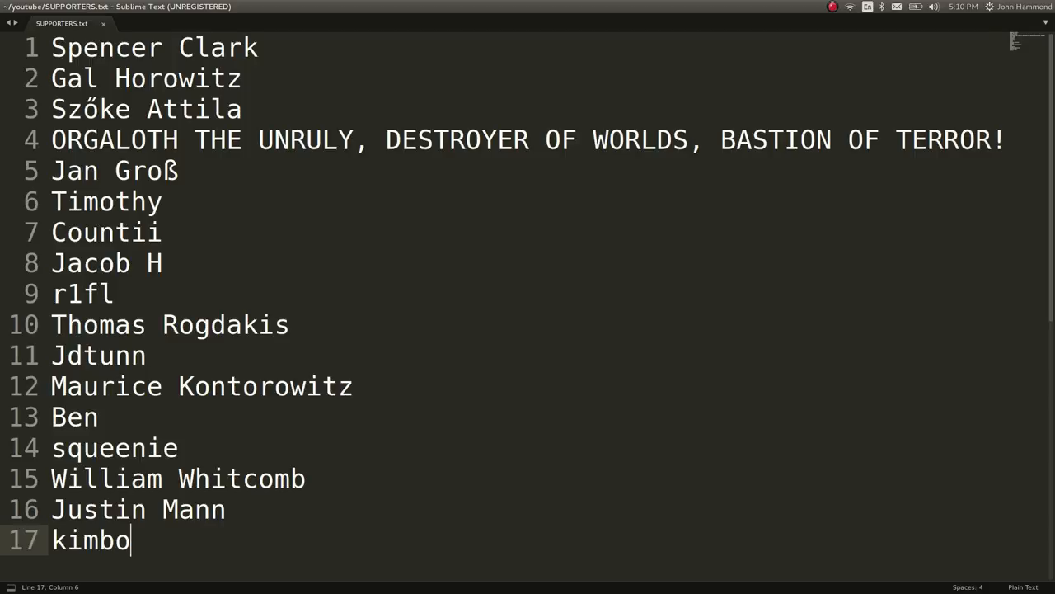
{"action": "type", "text": "dgeugioegeu plz su"}
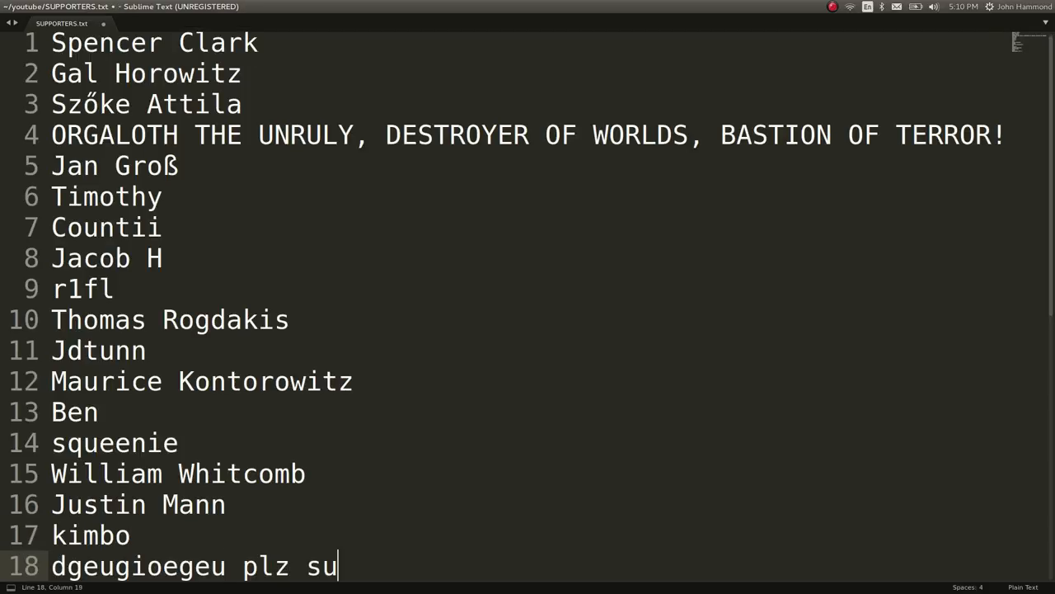